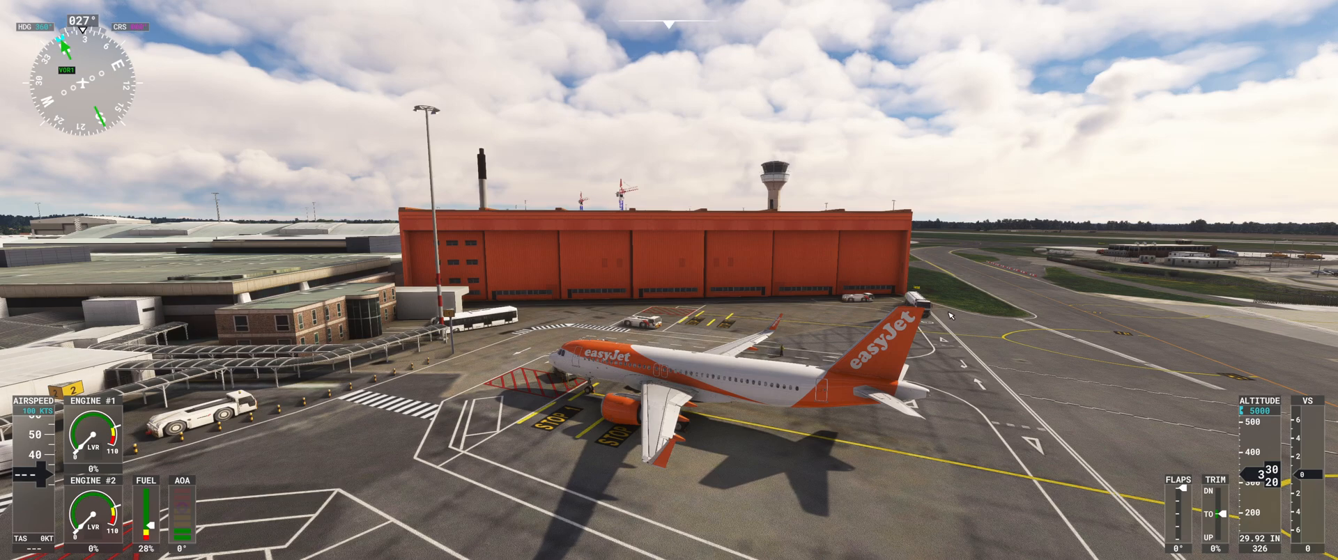
pyautogui.moveTo(829, 316)
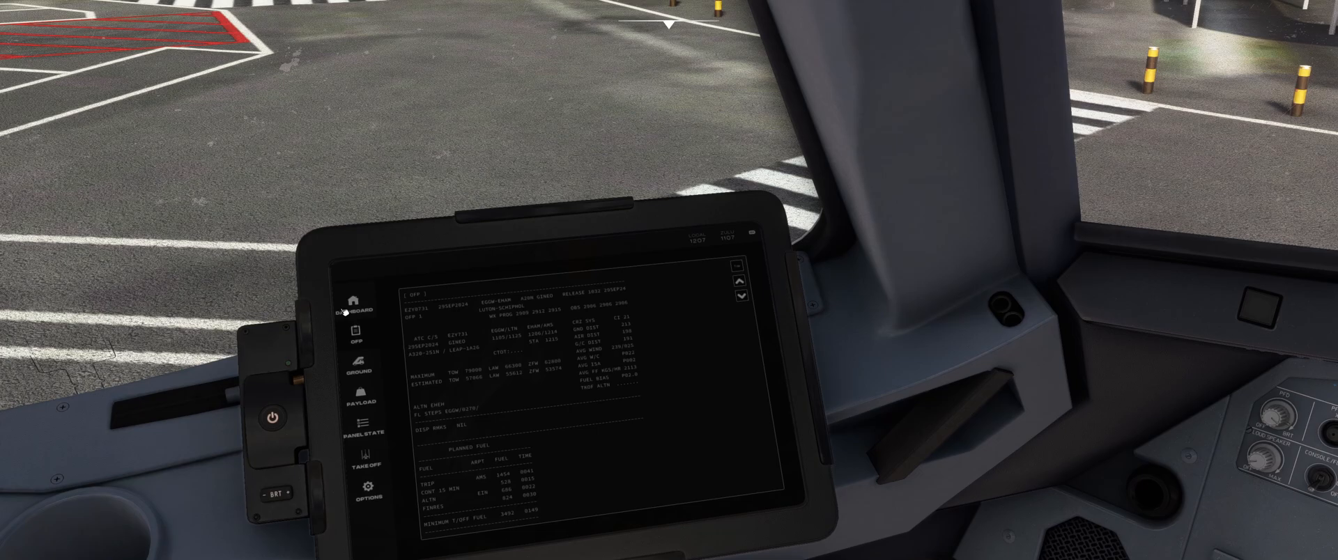
# Step: Import the EZY731 EGGW–EHAM SimBrief plan and open its operational flight plan
pyautogui.click(357, 296)
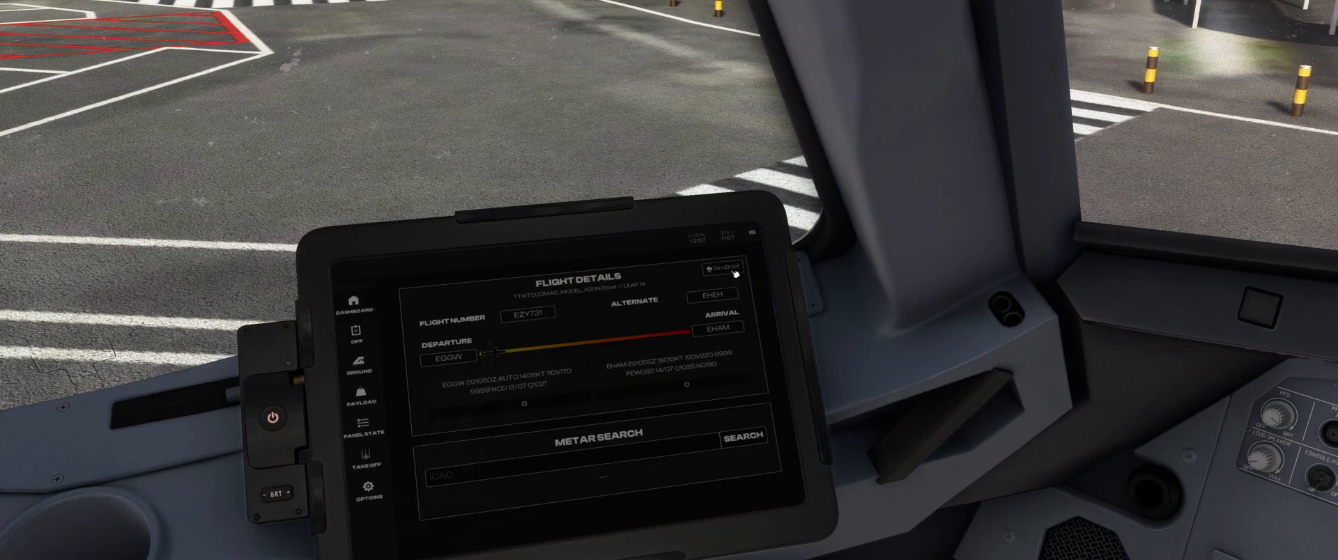
pyautogui.click(721, 266)
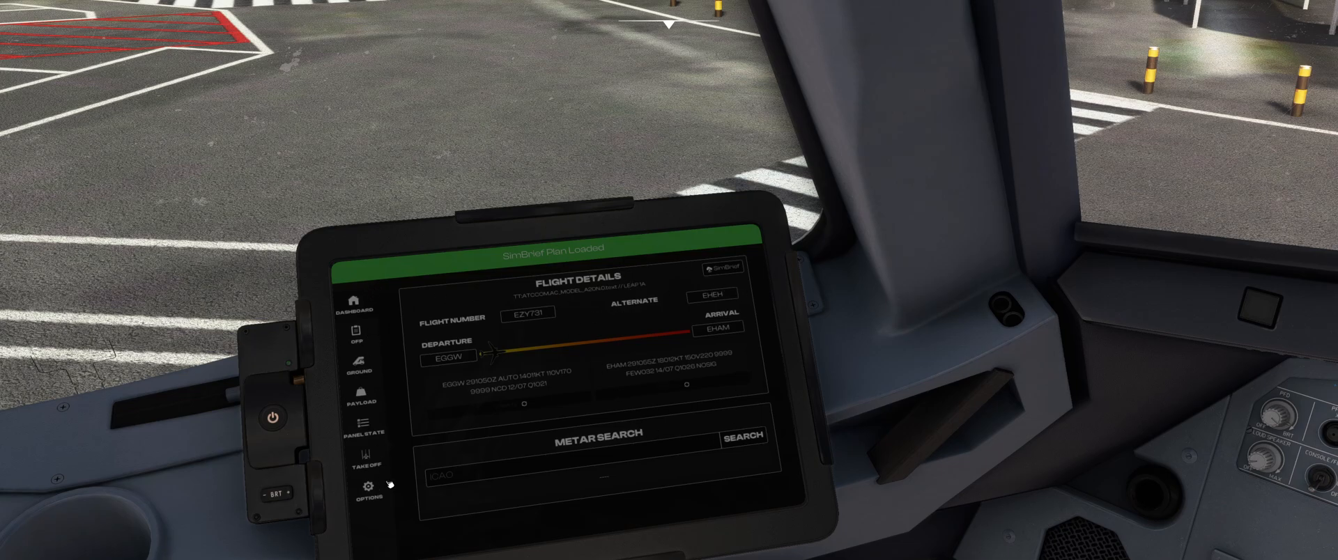
pyautogui.click(365, 491)
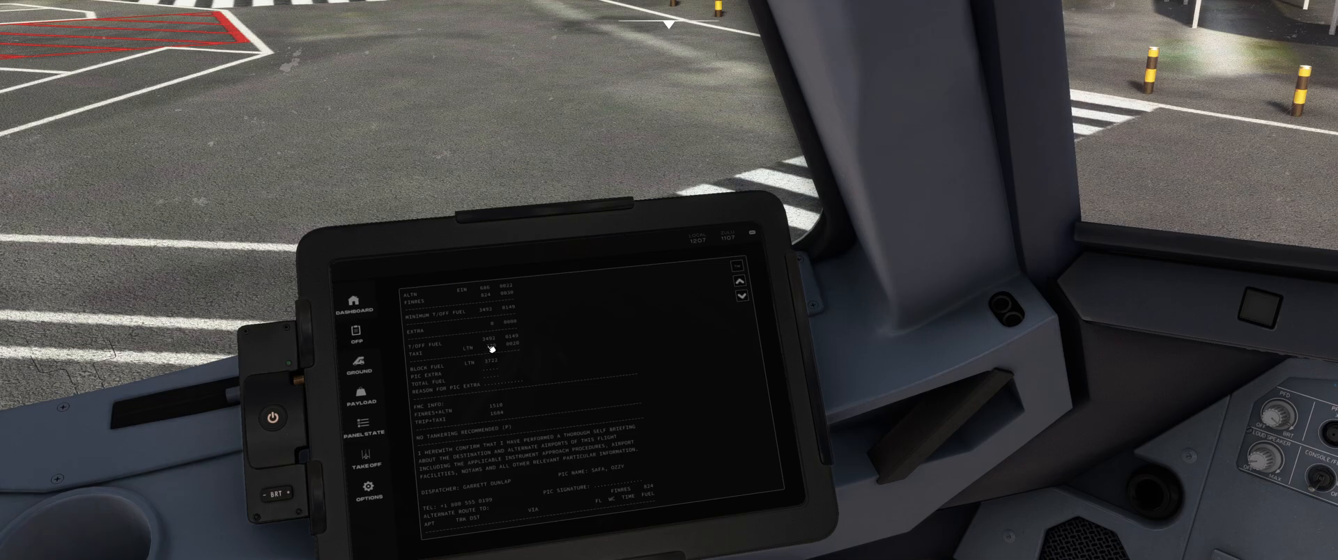
# Step: Visit Ground services, update the EGGW and EHAM METARs, then bring up the Takeoff calculator
pyautogui.click(358, 362)
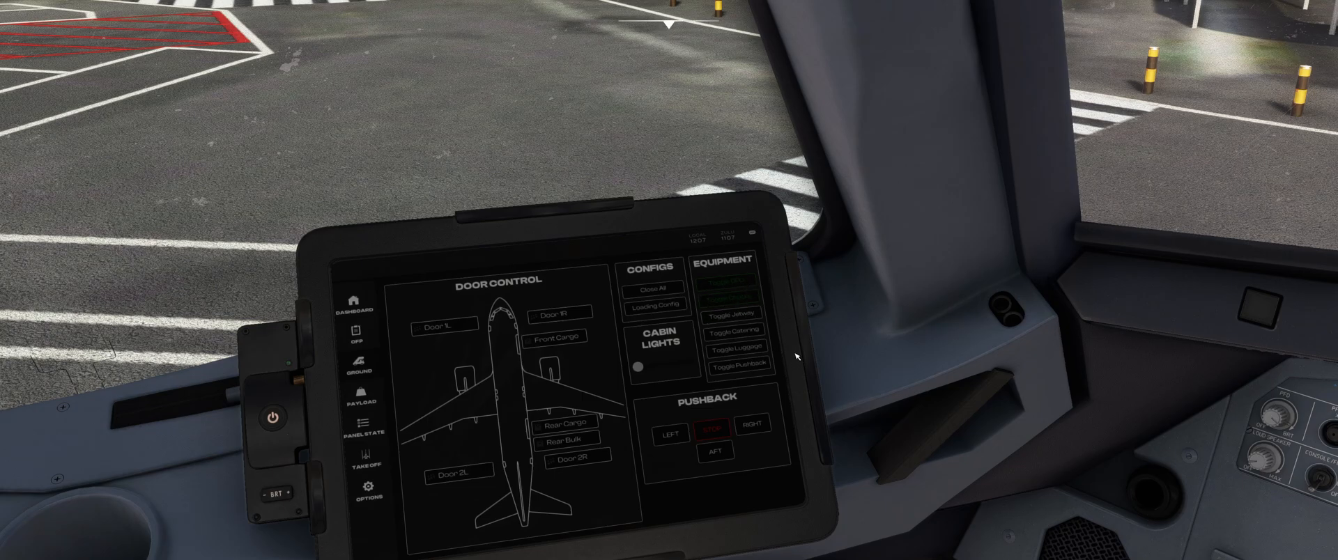
pyautogui.moveTo(672, 327)
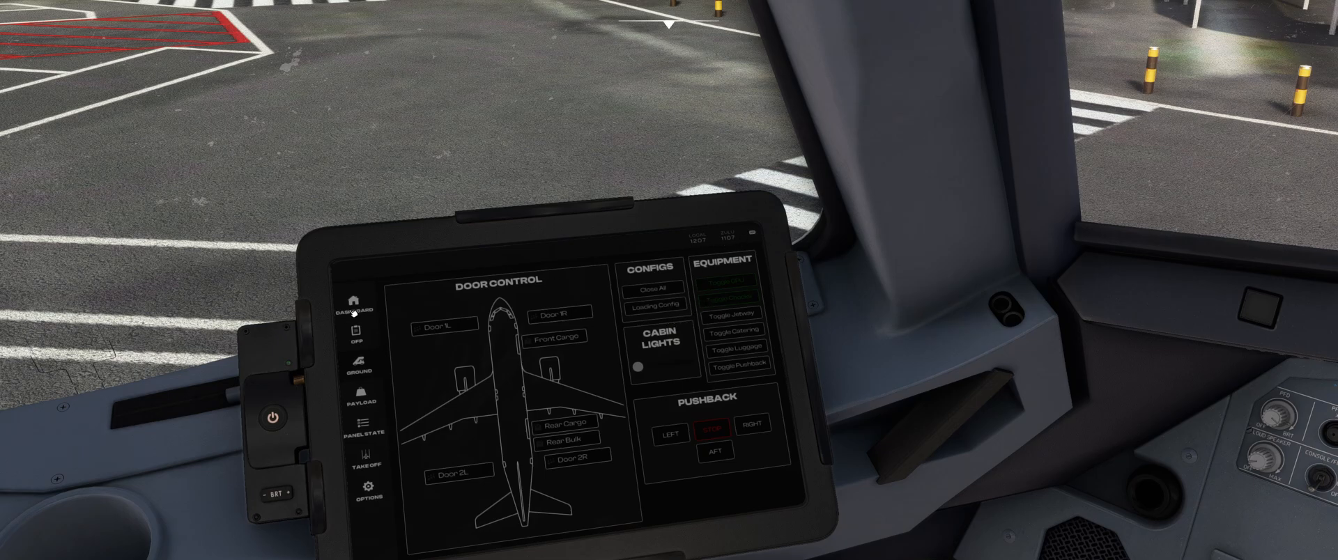
pyautogui.click(361, 305)
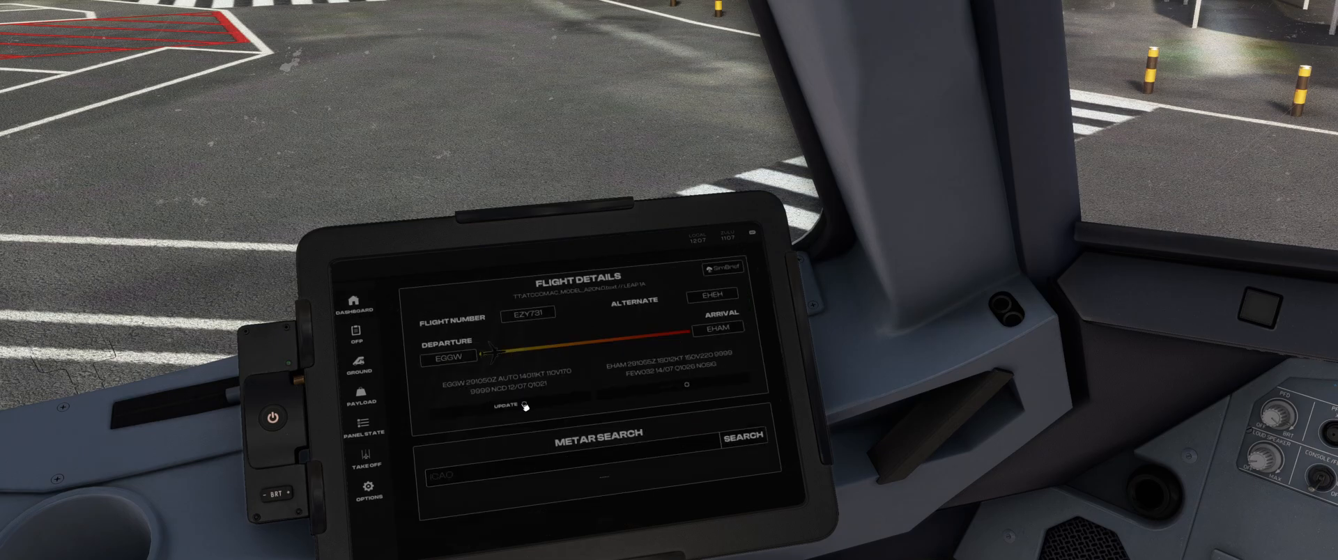
pyautogui.click(505, 404)
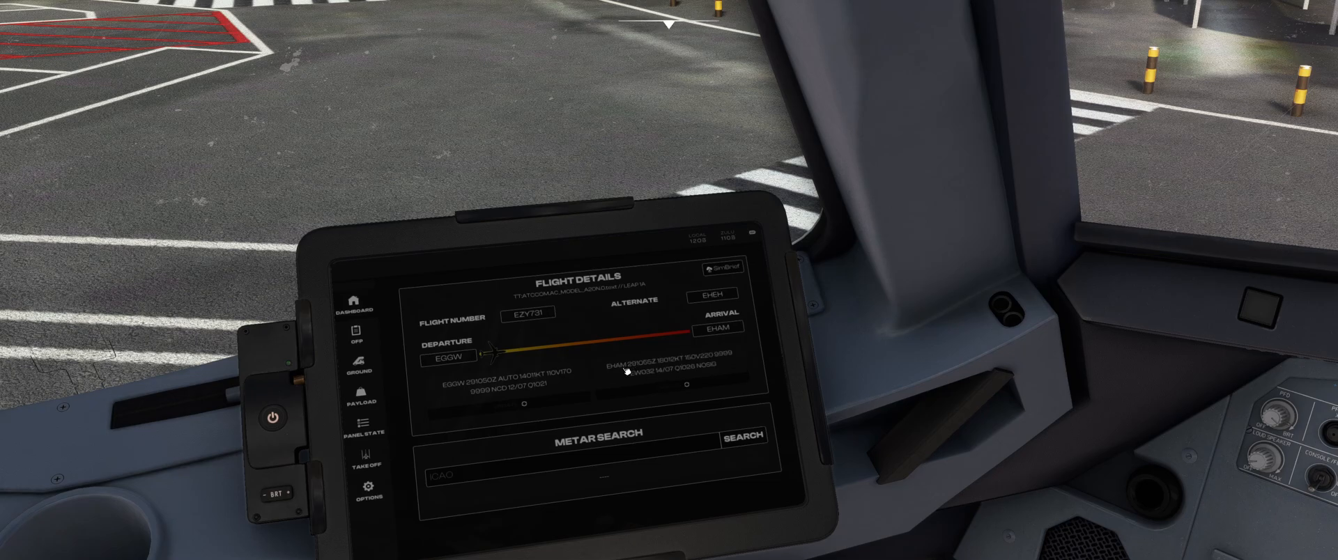
pyautogui.moveTo(380, 446)
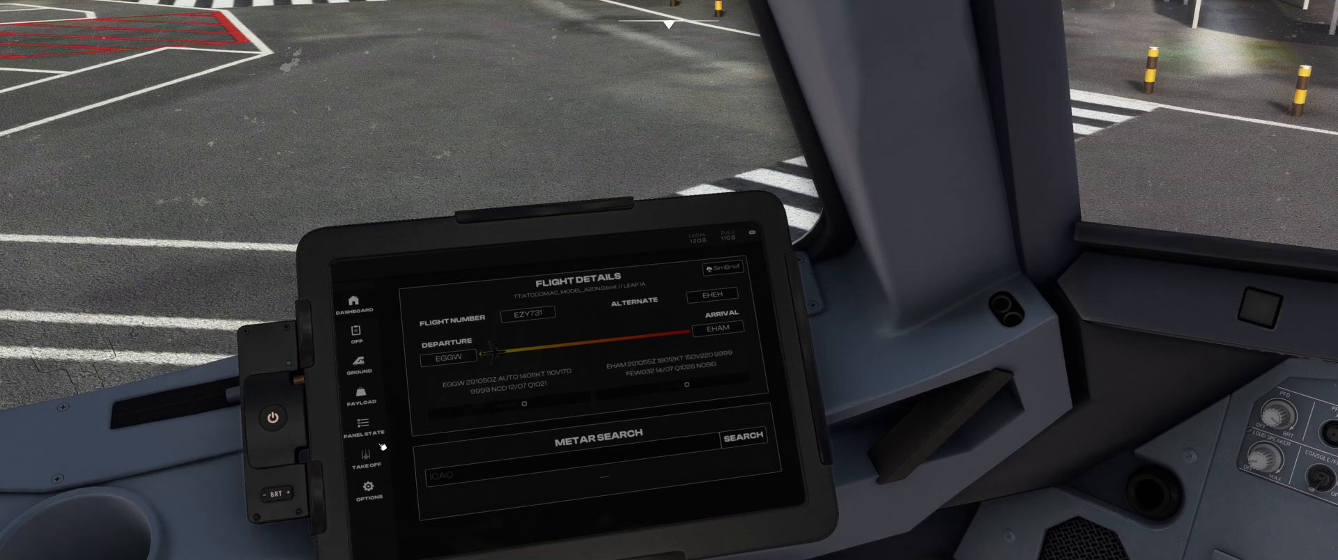
pyautogui.moveTo(370, 455)
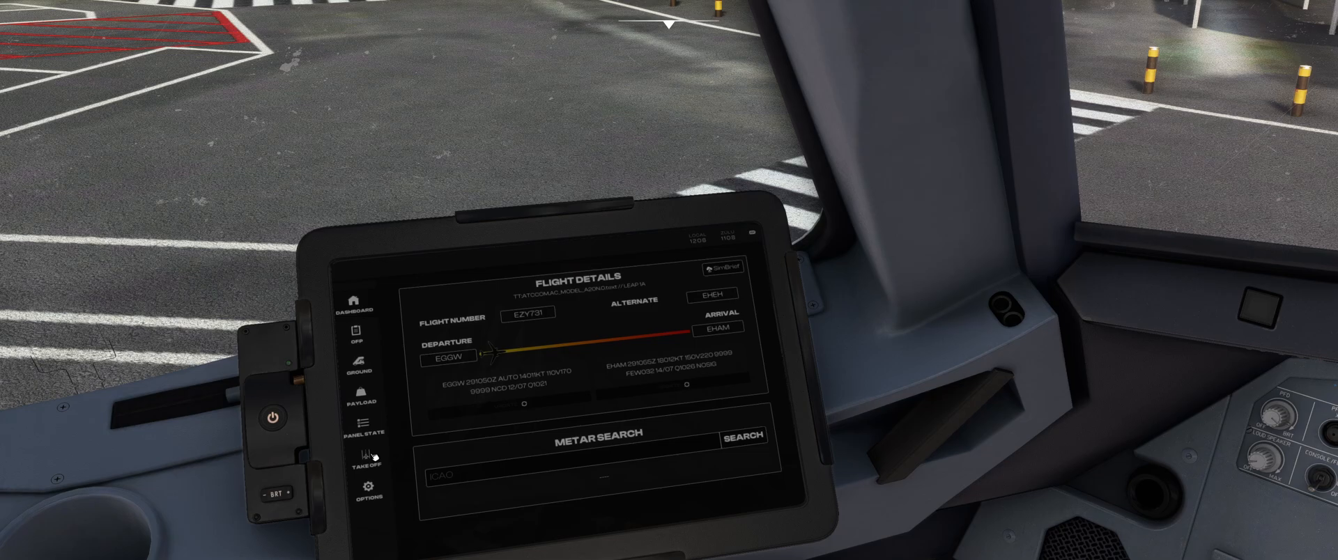
pyautogui.click(369, 458)
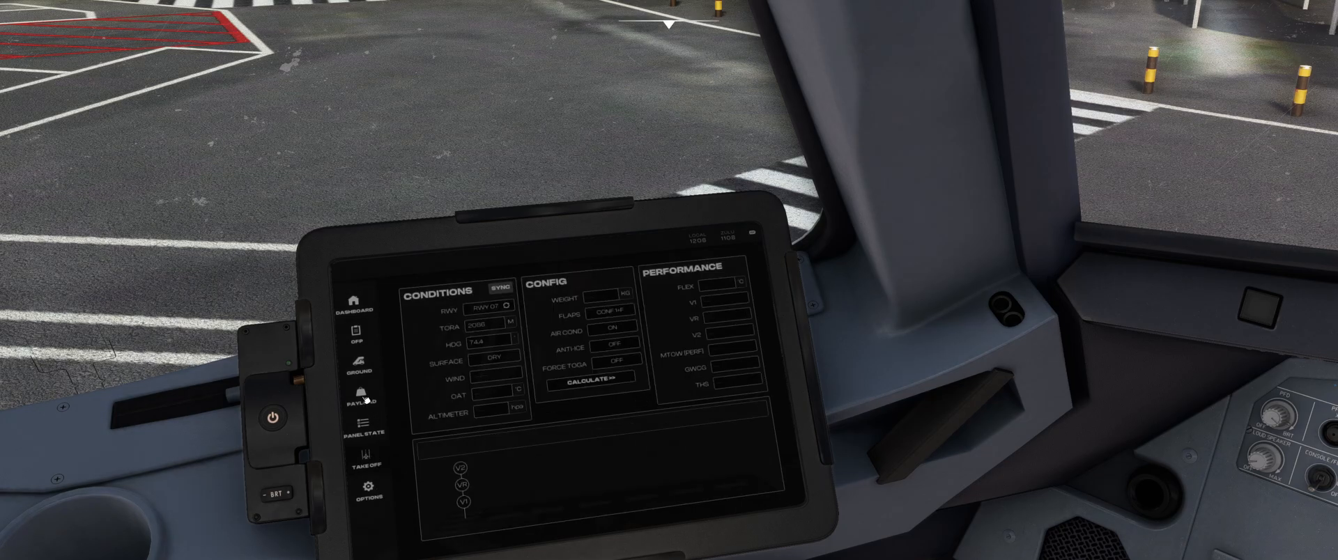
# Step: Adjust fuel to 4403 kg and apply the SimBrief passengers, cargo and fuel instantly
pyautogui.click(362, 396)
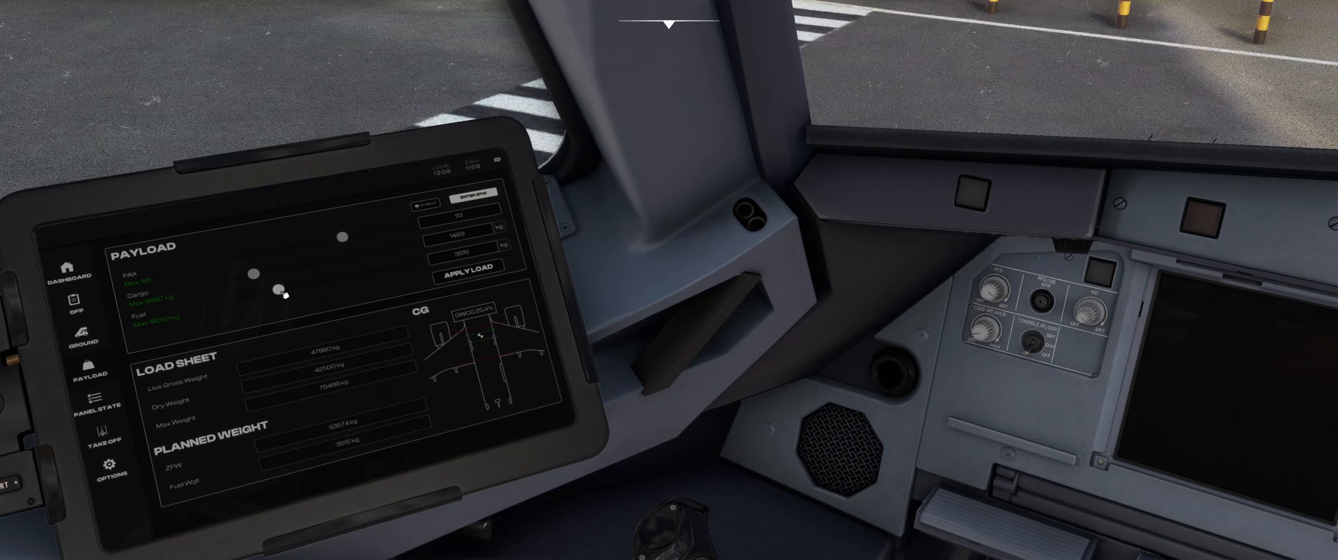
pyautogui.moveTo(281, 287); pyautogui.dragTo(288, 287)
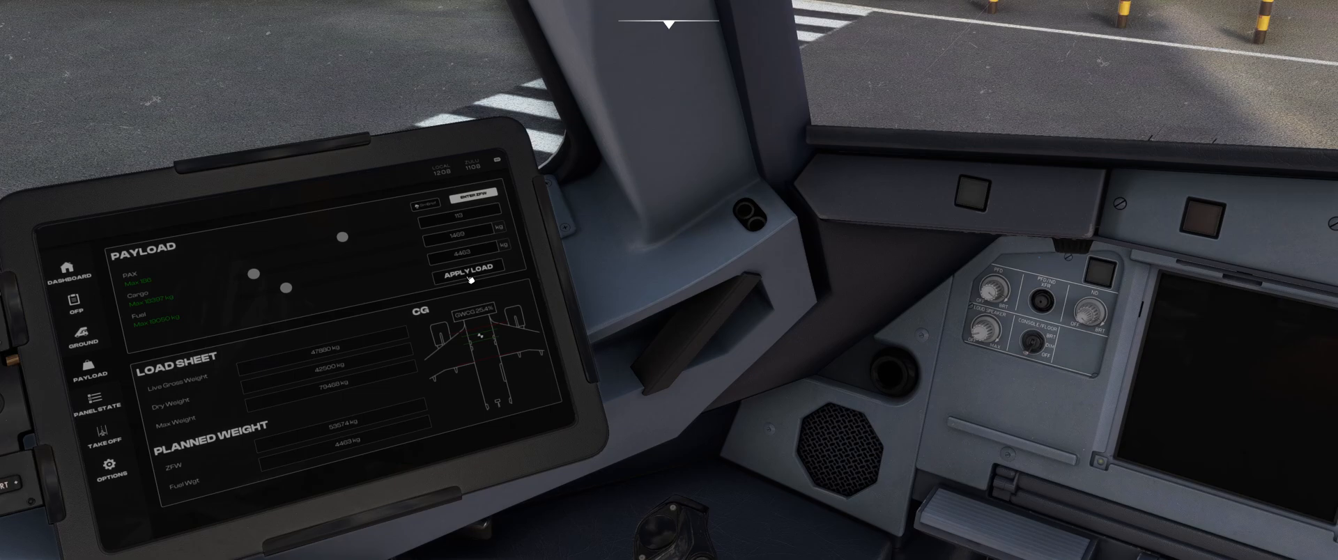
pyautogui.click(467, 273)
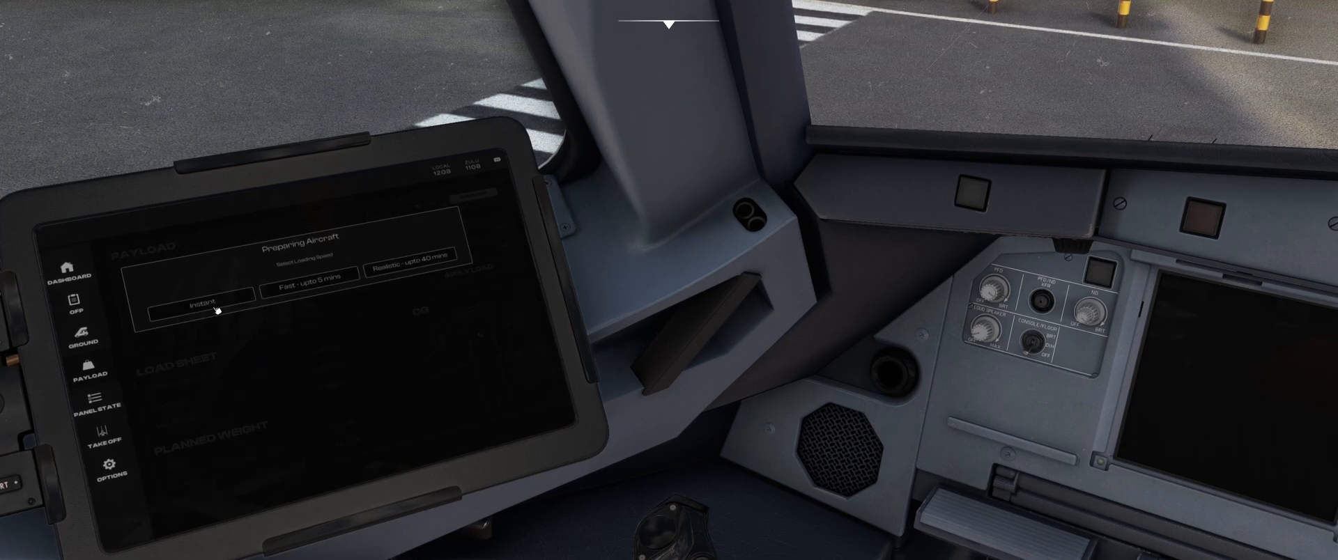
pyautogui.click(202, 306)
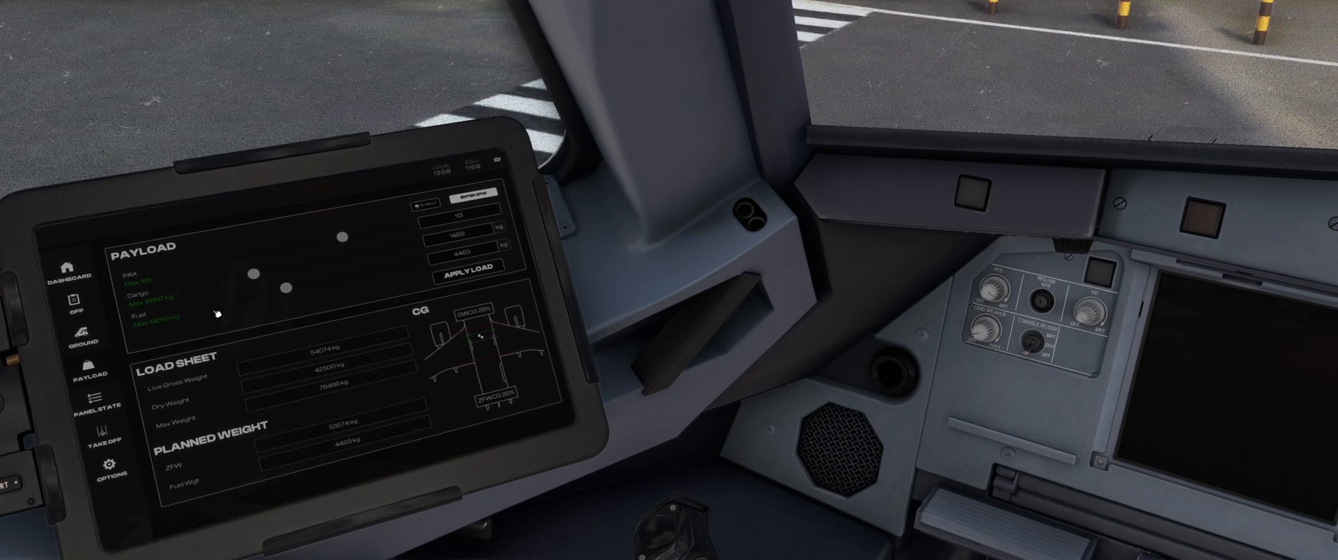
pyautogui.click(467, 266)
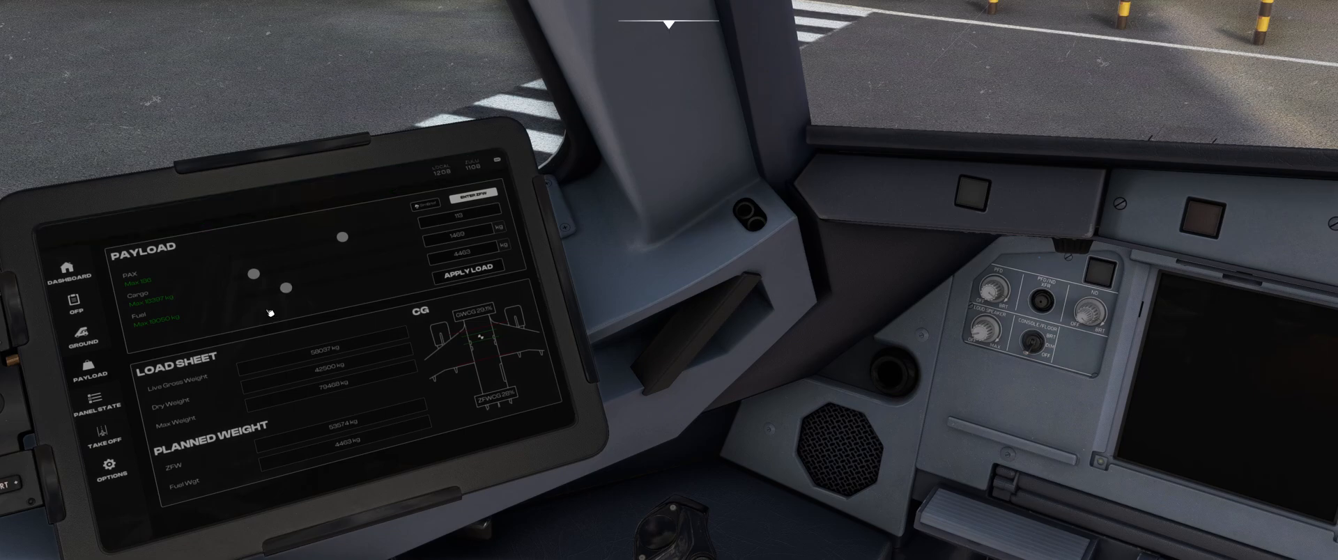
pyautogui.moveTo(265, 300)
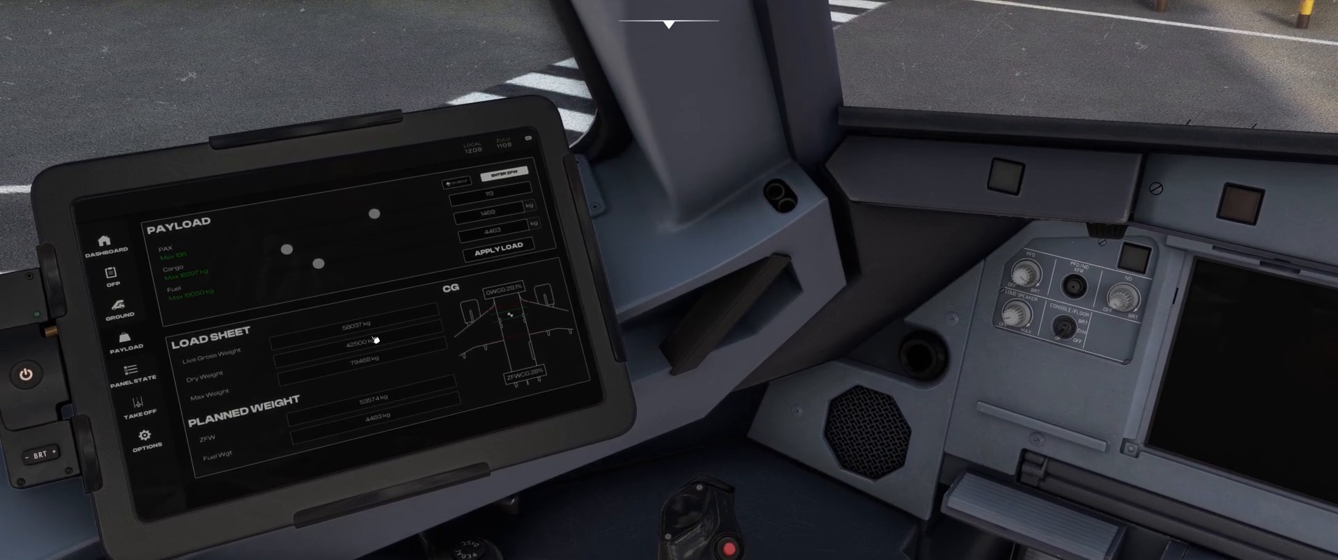
pyautogui.moveTo(328, 325)
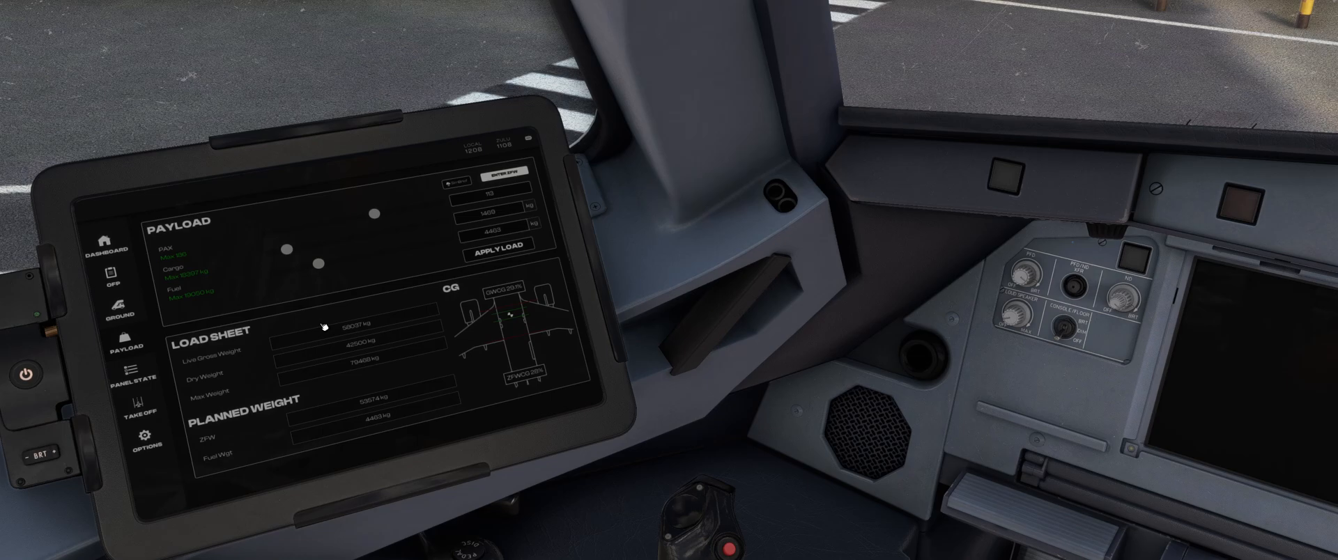
pyautogui.moveTo(134, 416)
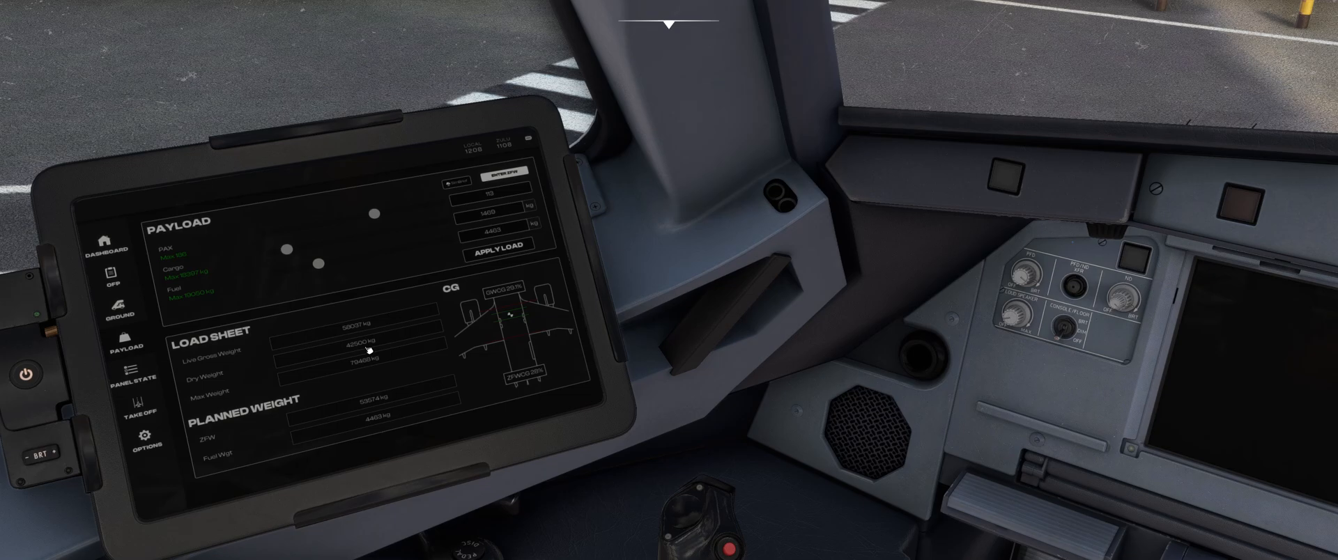
# Step: Enter a 58000 kg takeoff weight, sync runway weather, and calculate V-speeds
pyautogui.click(147, 414)
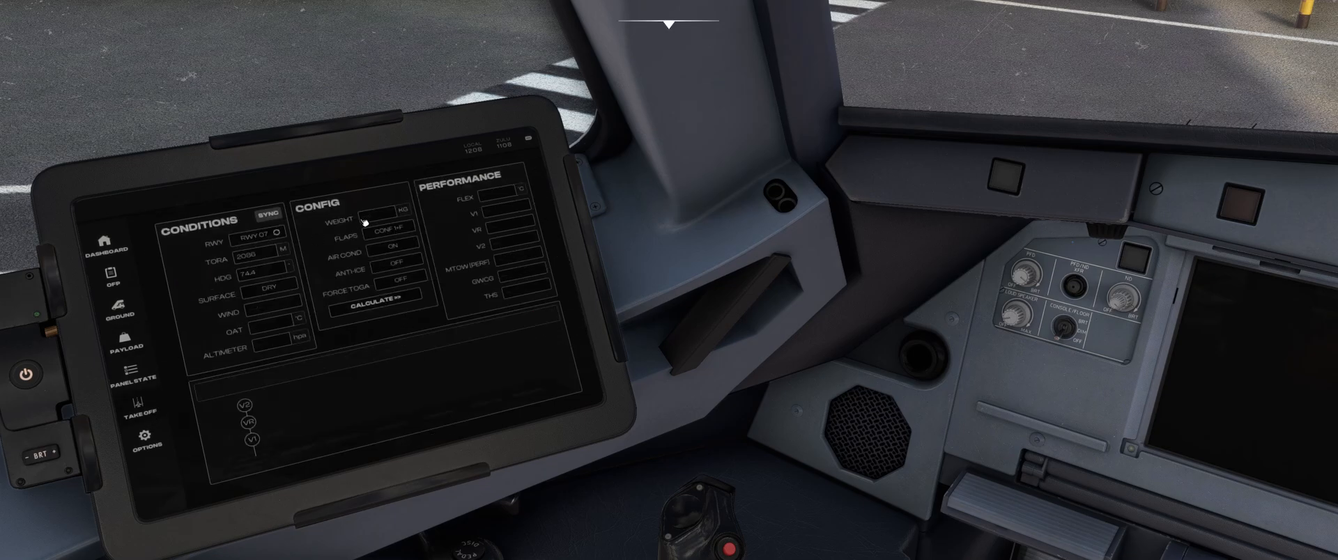
pyautogui.click(371, 220)
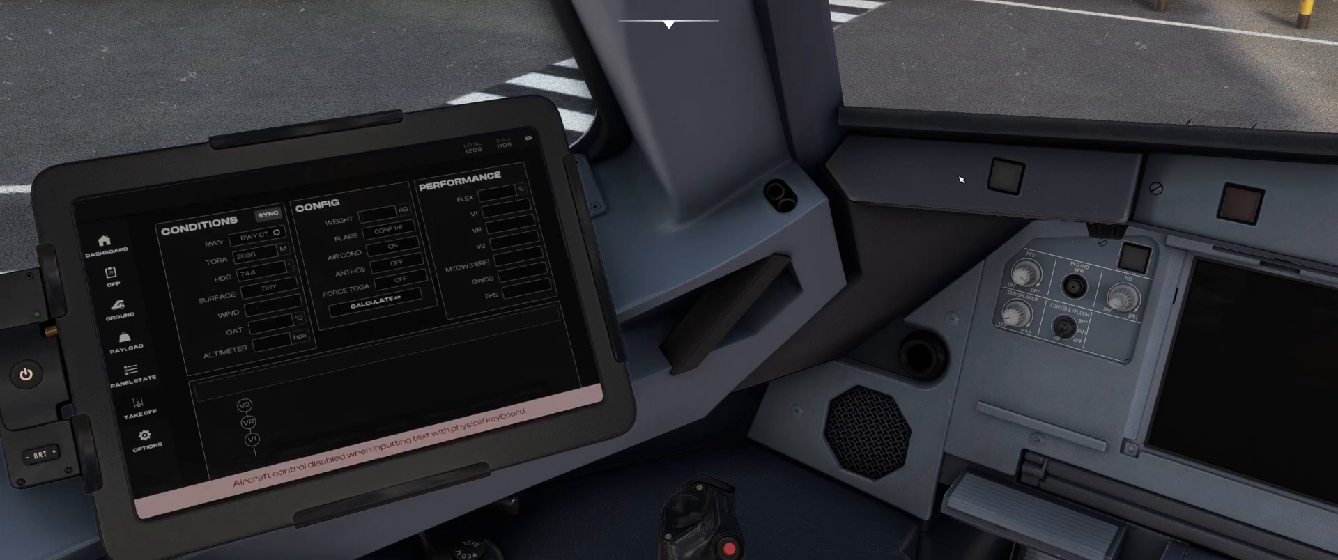
pyautogui.write('5800')
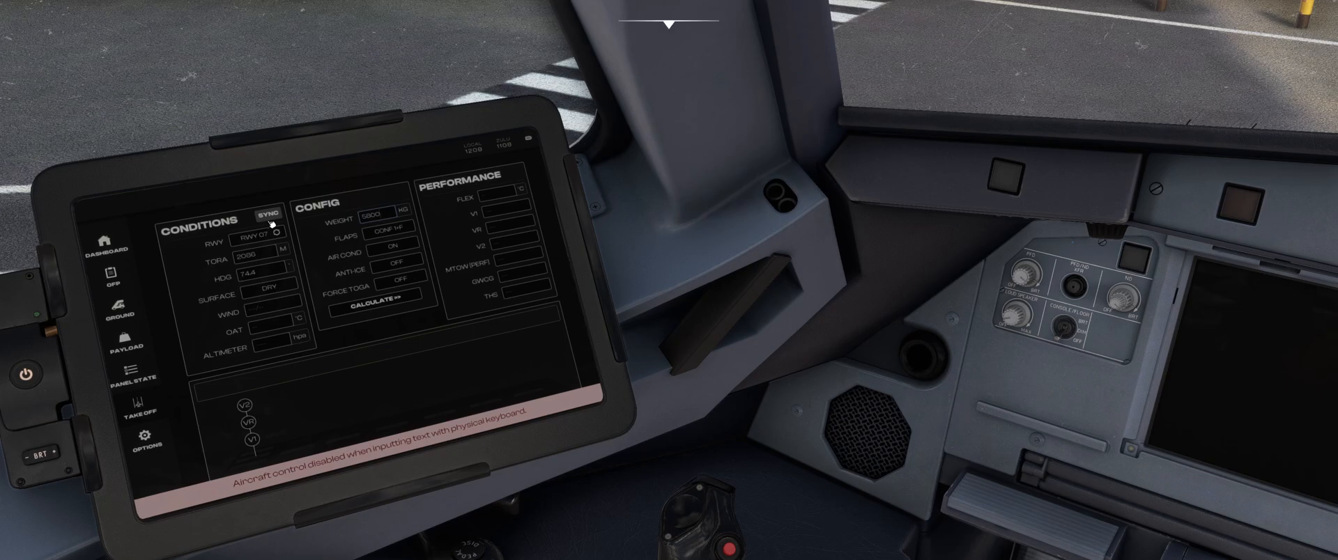
pyautogui.moveTo(609, 199)
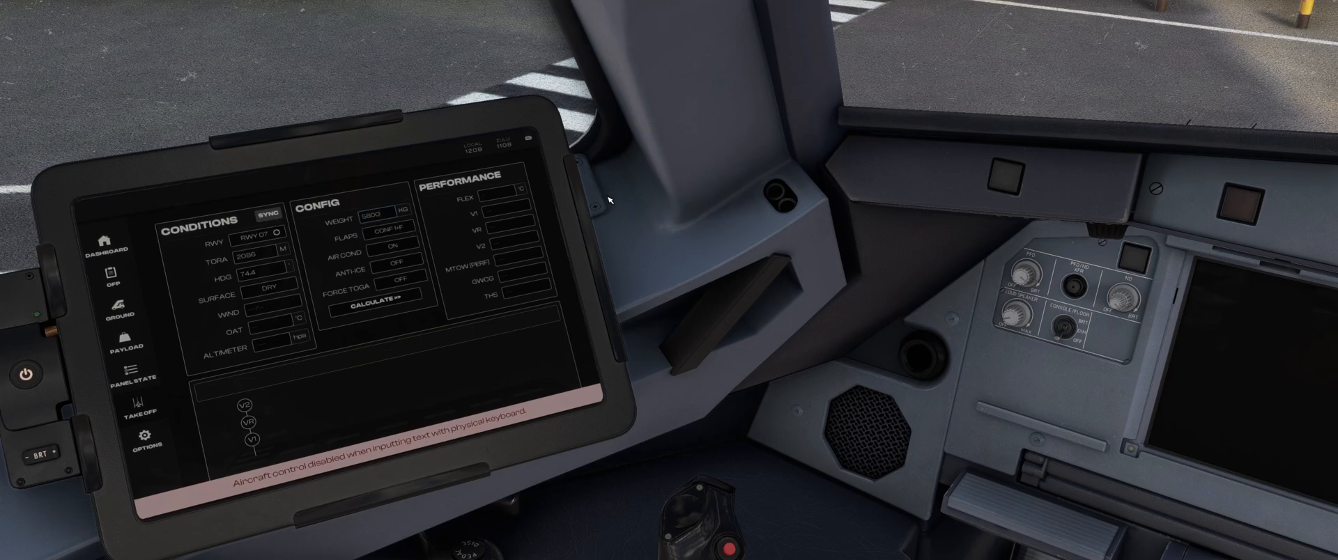
pyautogui.click(272, 212)
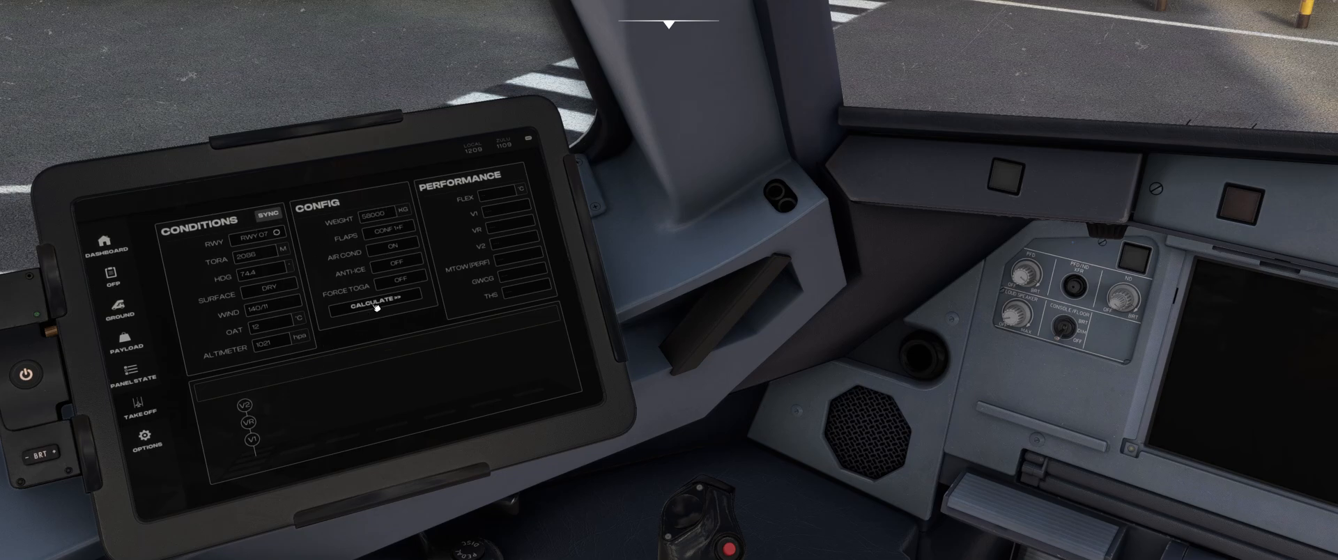
pyautogui.click(375, 306)
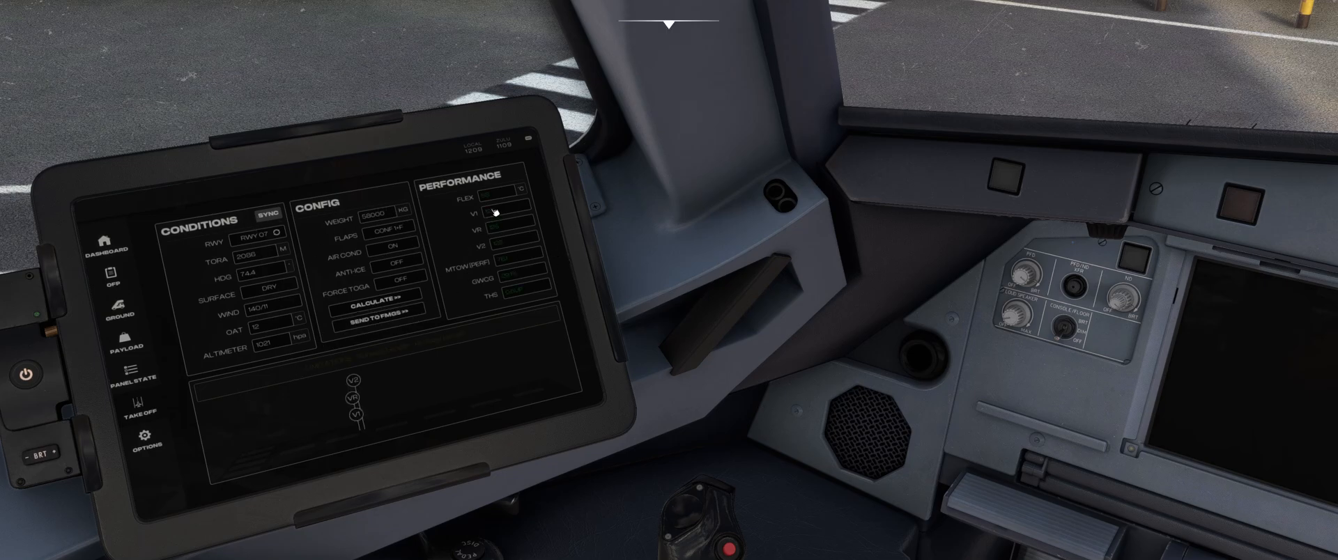
pyautogui.click(373, 304)
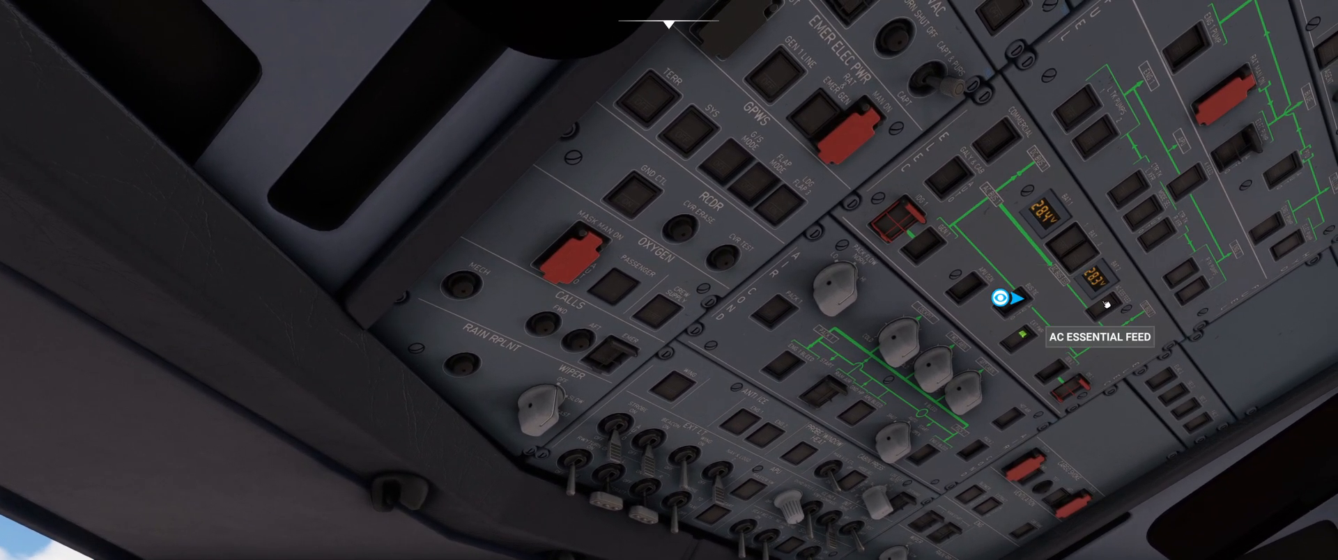
pyautogui.moveTo(1097, 266)
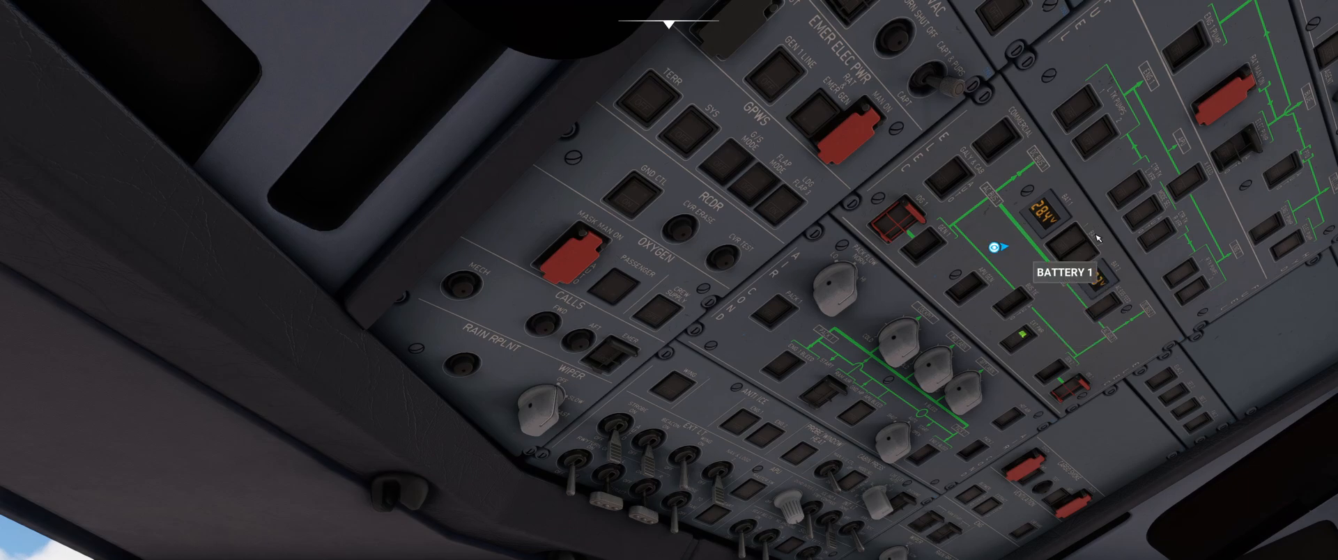
pyautogui.moveTo(1093, 256)
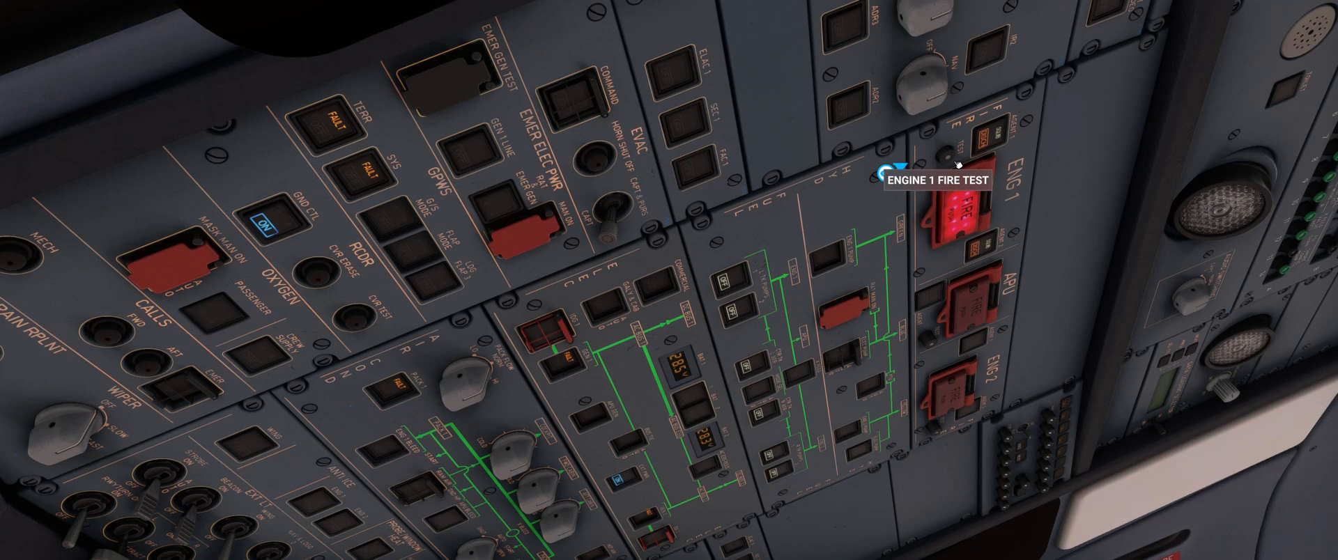
pyautogui.moveTo(1000, 131)
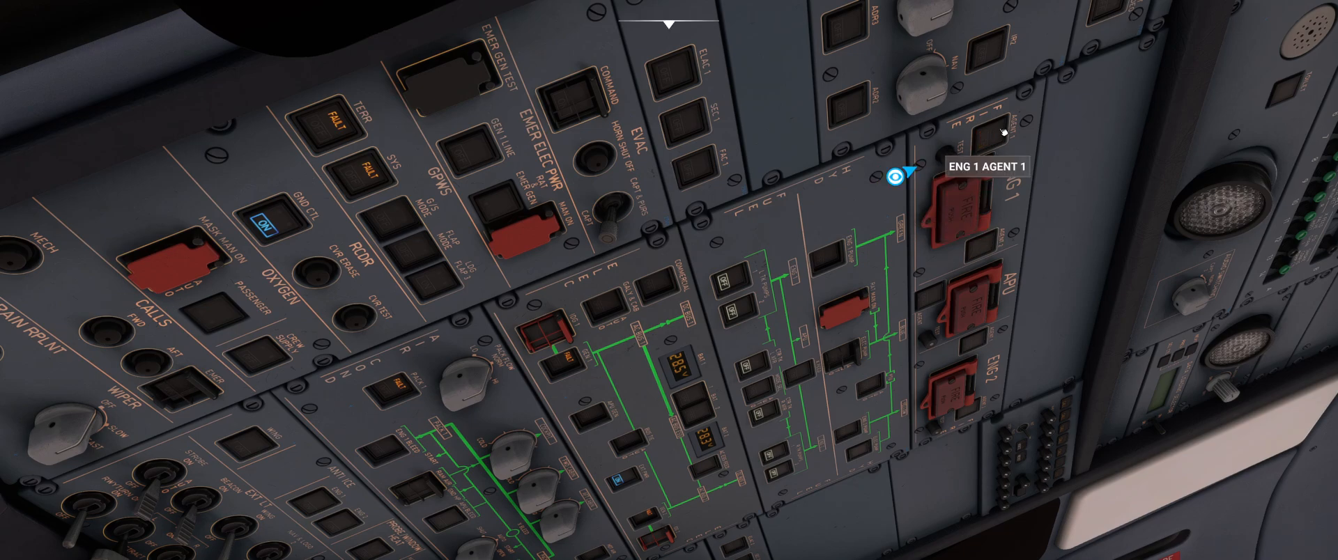
pyautogui.moveTo(949, 227)
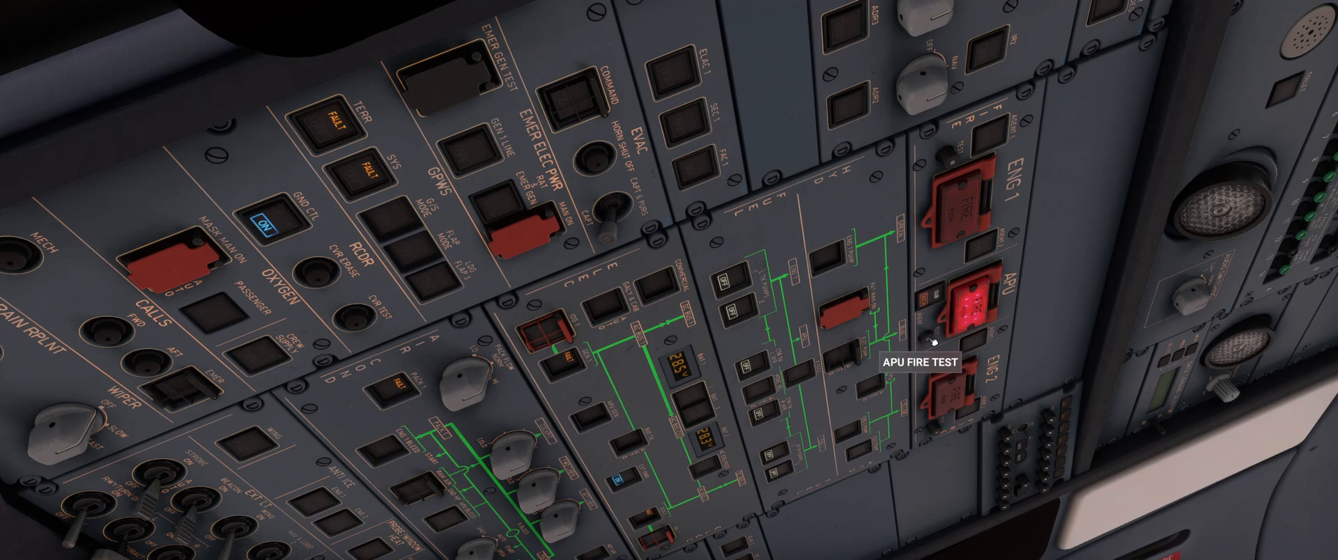
pyautogui.moveTo(940, 415)
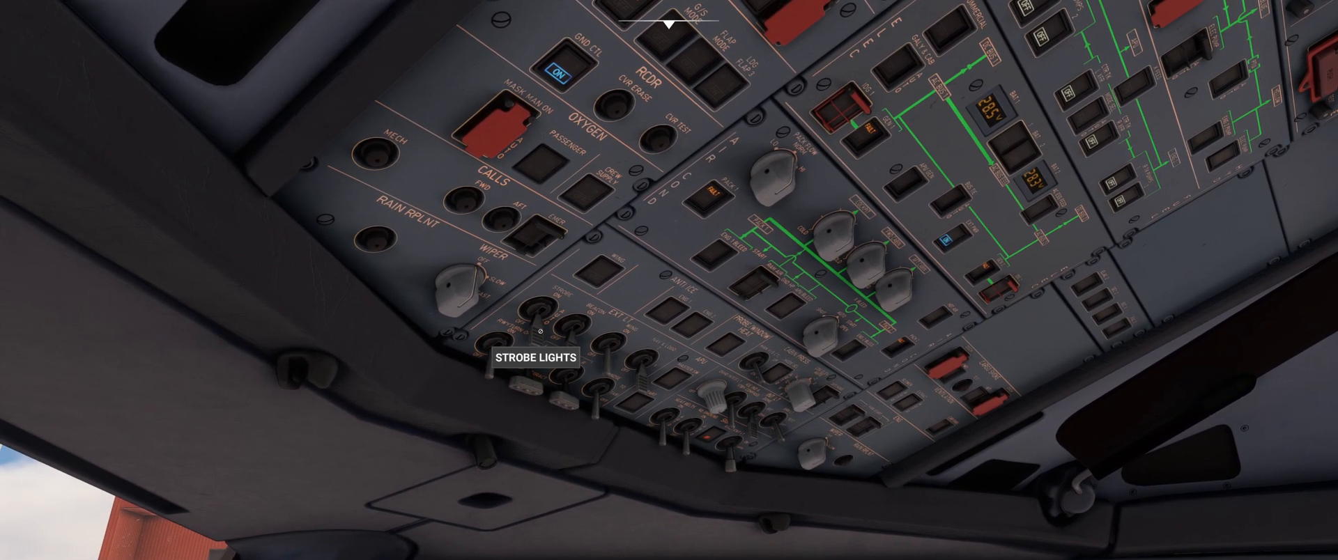
pyautogui.moveTo(574, 337)
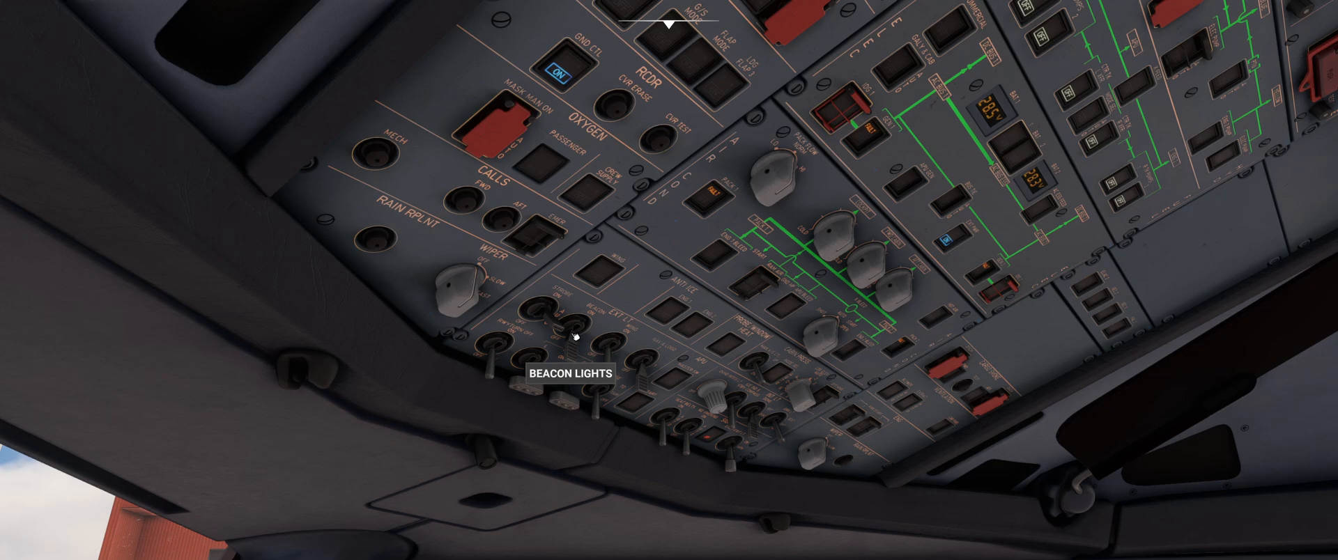
pyautogui.moveTo(551, 313)
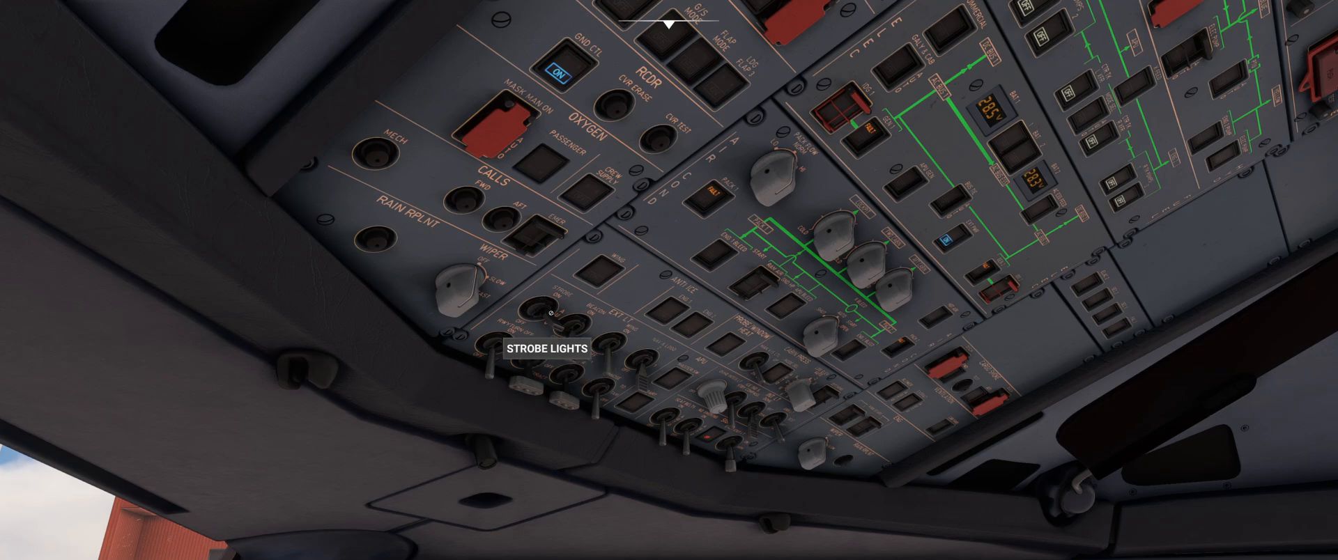
pyautogui.moveTo(551, 366)
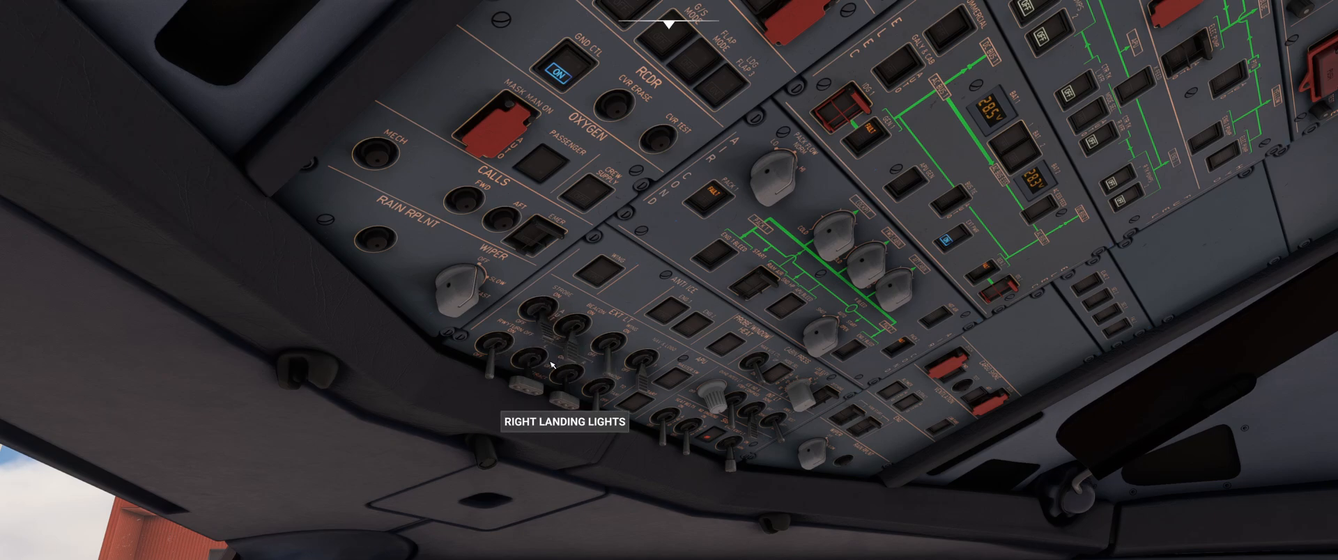
pyautogui.moveTo(658, 358)
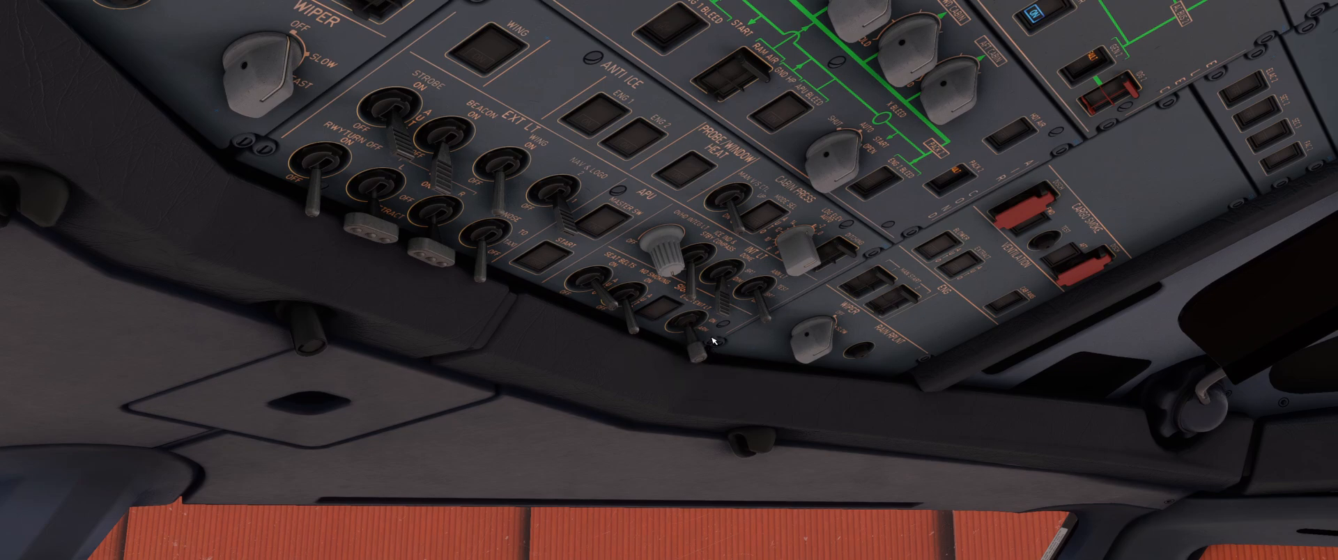
pyautogui.moveTo(708, 333)
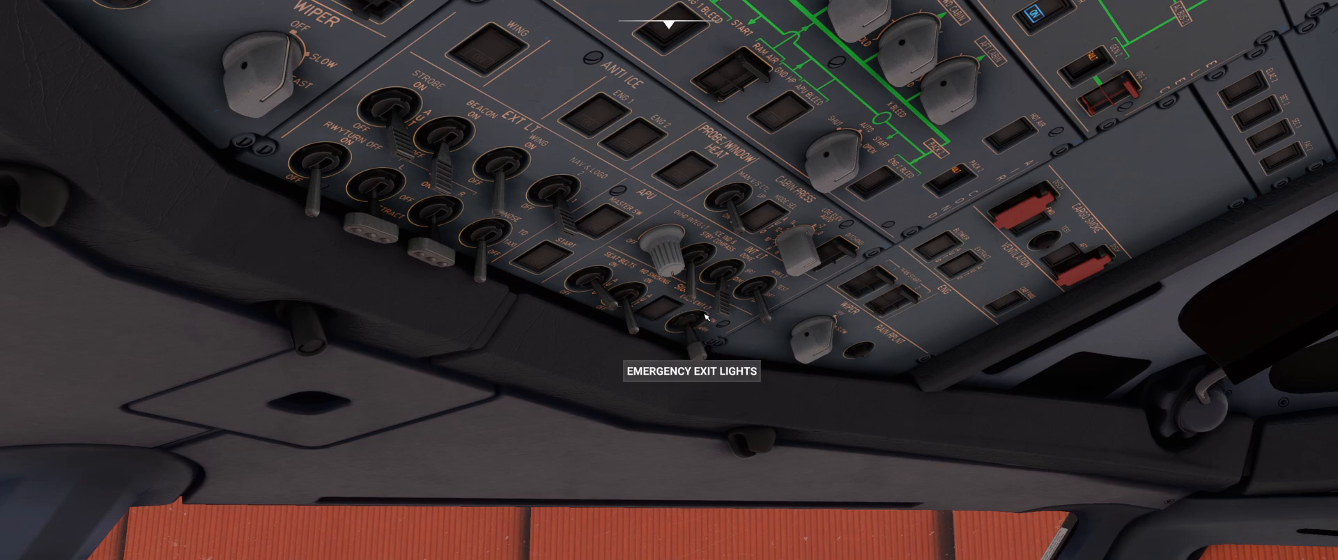
pyautogui.moveTo(610, 356)
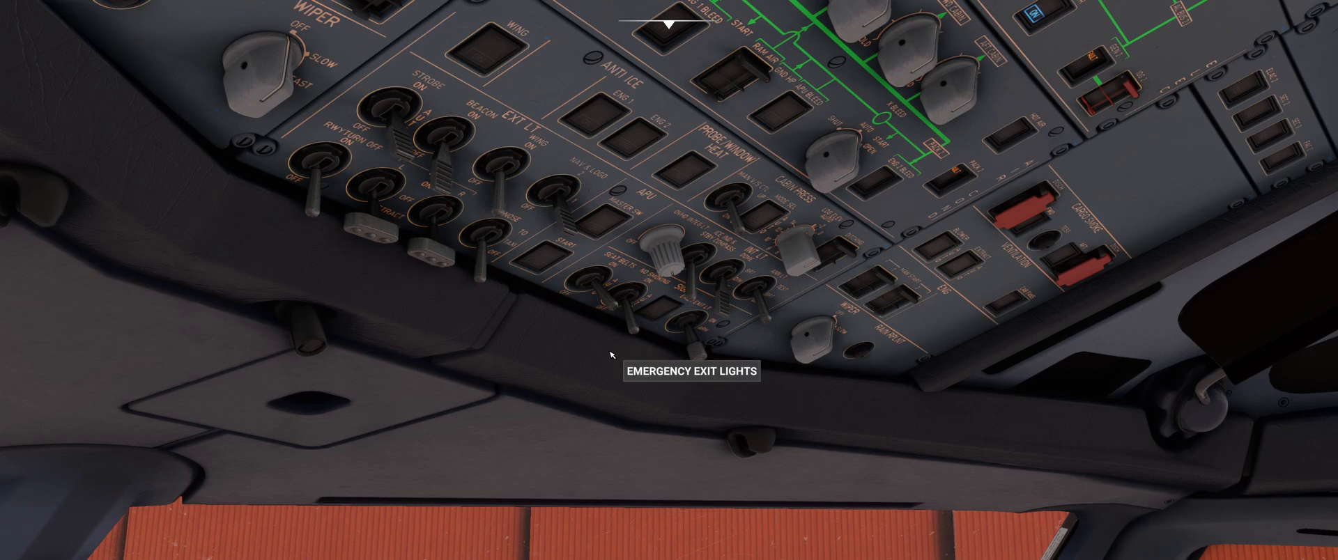
pyautogui.moveTo(659, 367)
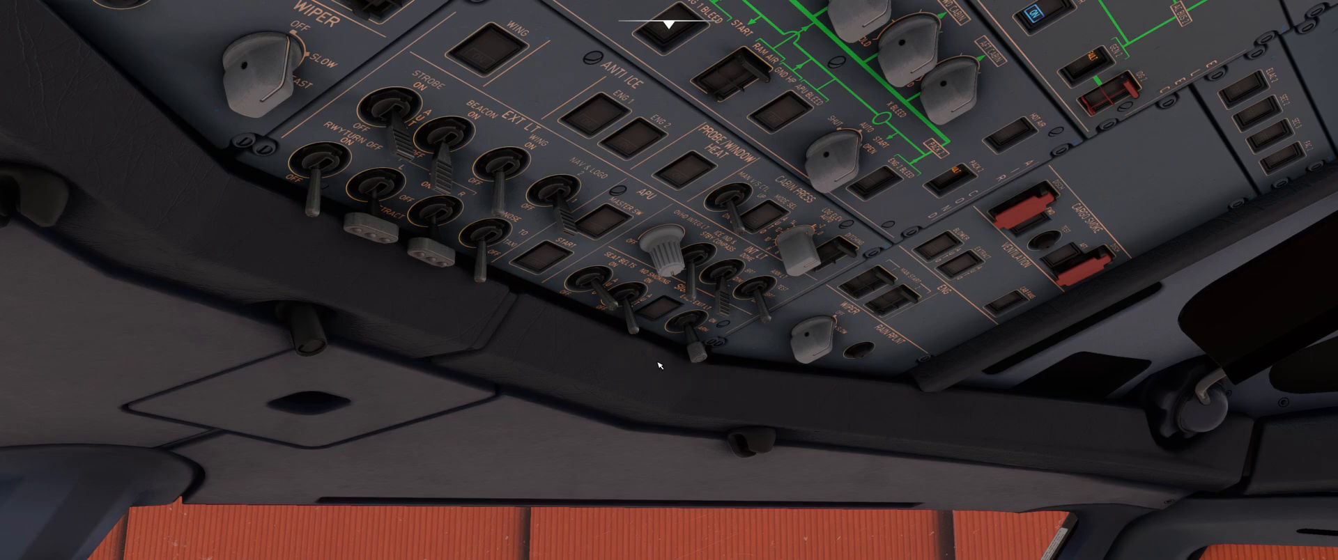
pyautogui.moveTo(640, 339)
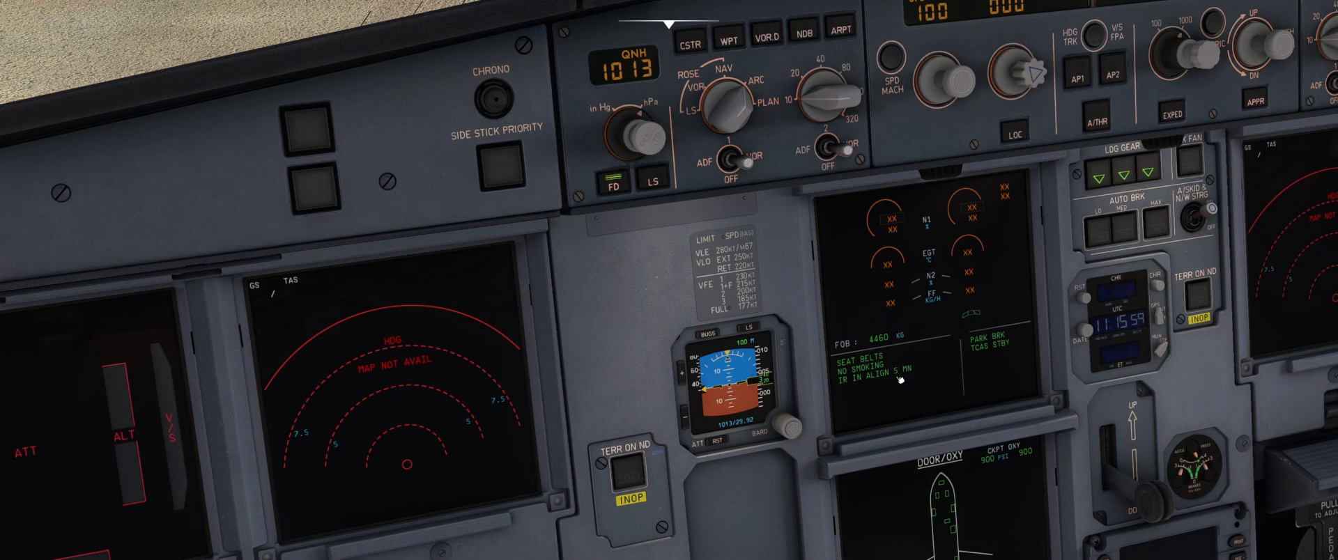
pyautogui.moveTo(403, 394)
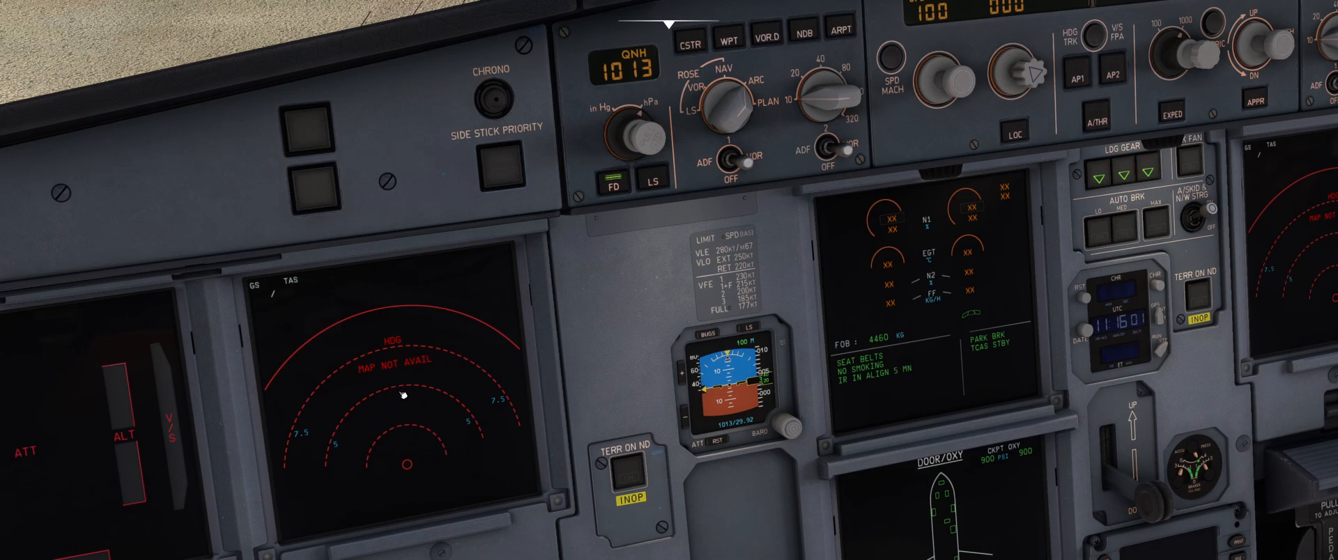
pyautogui.moveTo(527, 376)
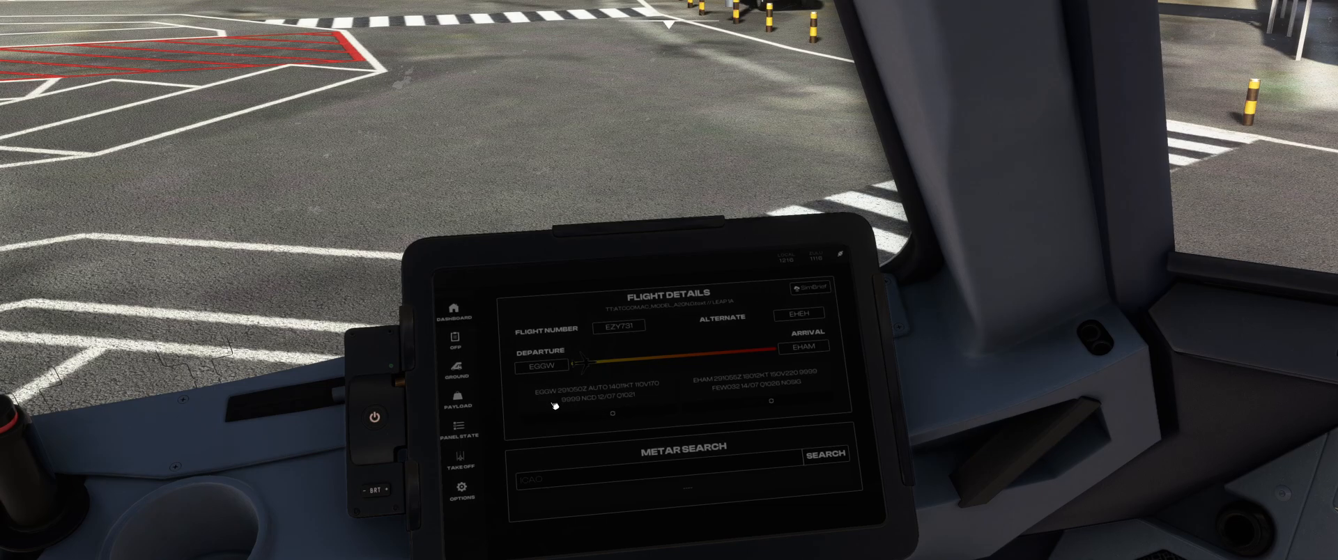
pyautogui.moveTo(597, 407)
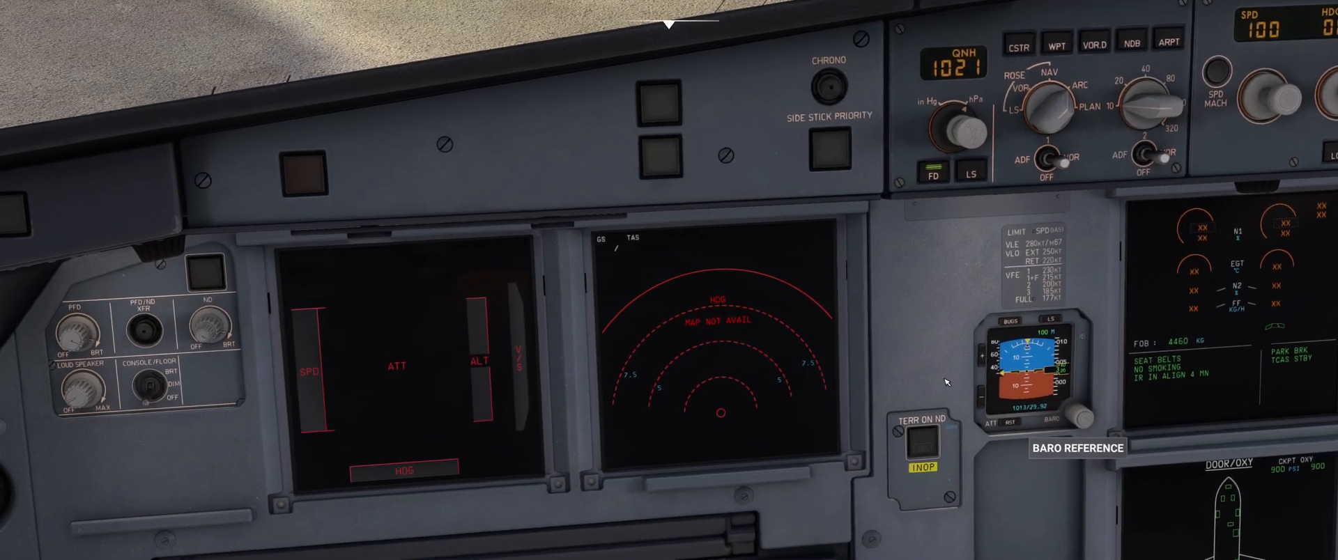
pyautogui.moveTo(1042, 366)
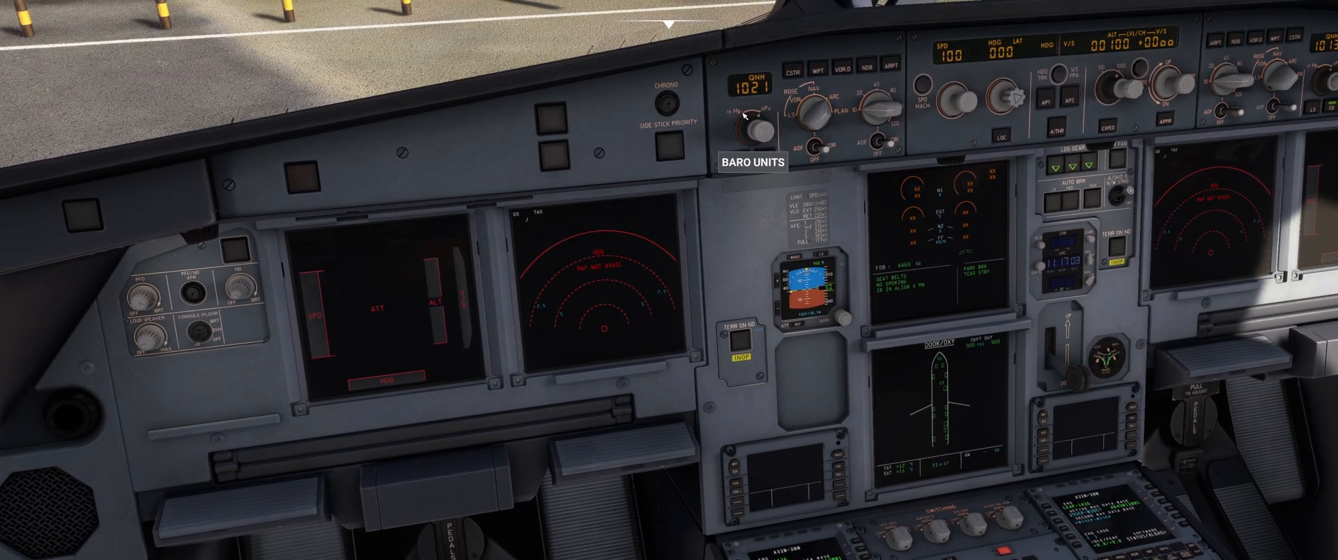
pyautogui.moveTo(739, 195)
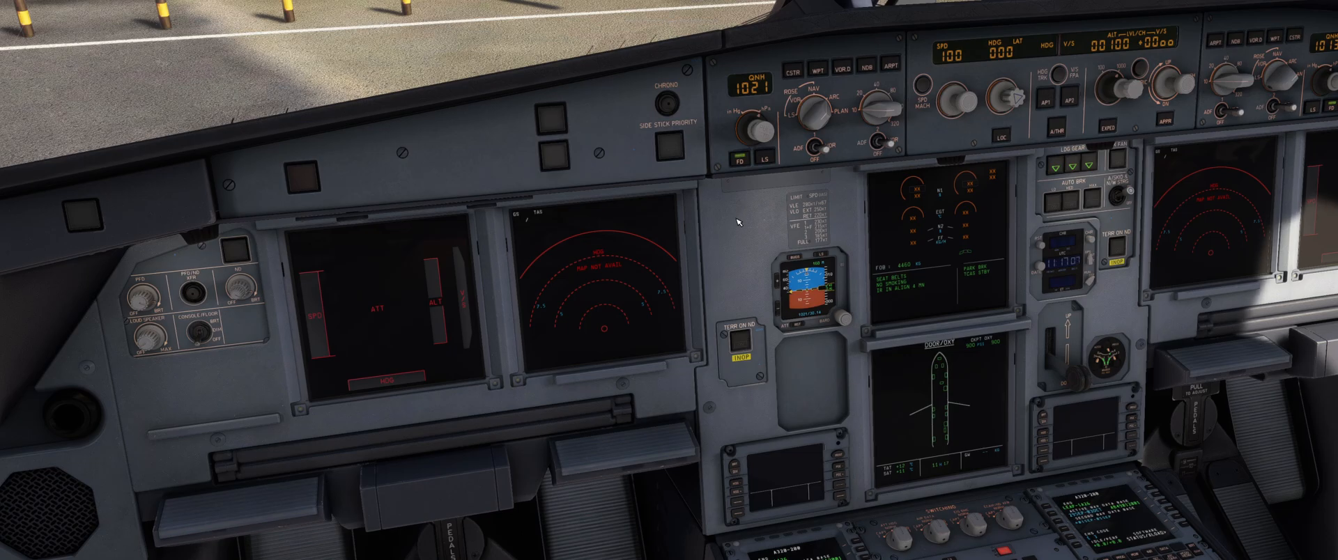
pyautogui.moveTo(674, 262)
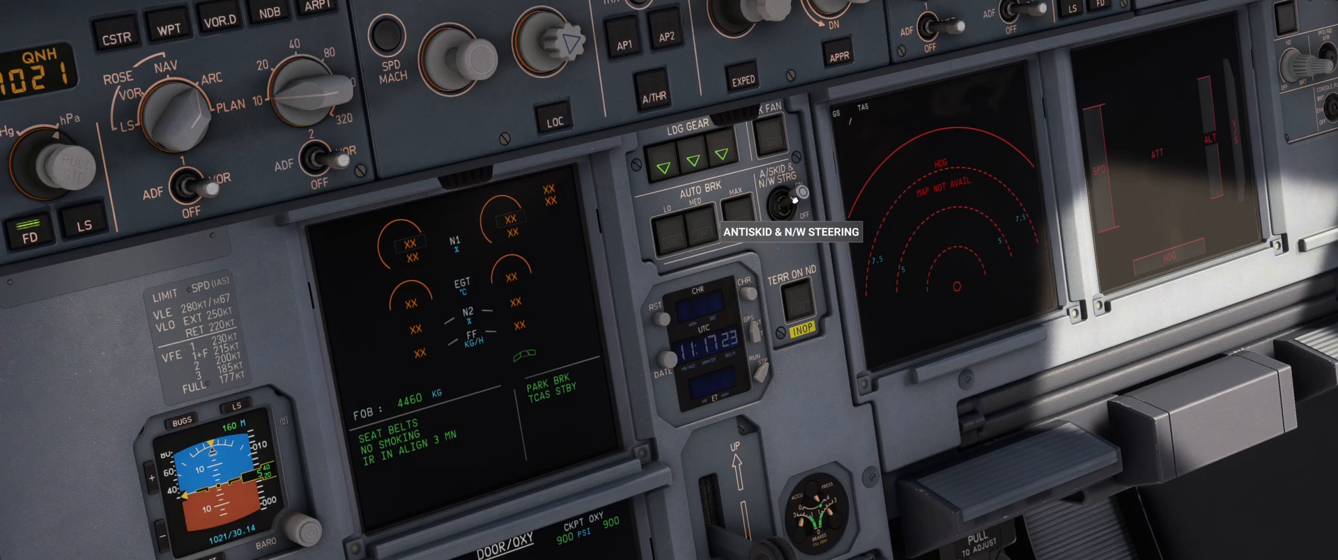
pyautogui.moveTo(732, 203)
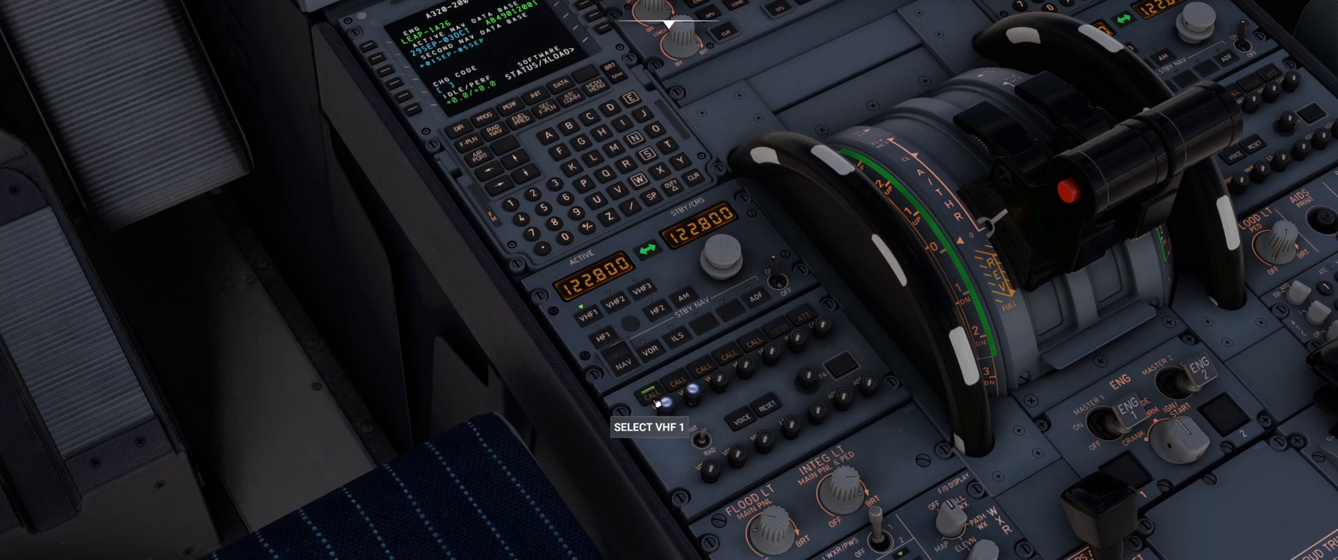
pyautogui.moveTo(697, 395)
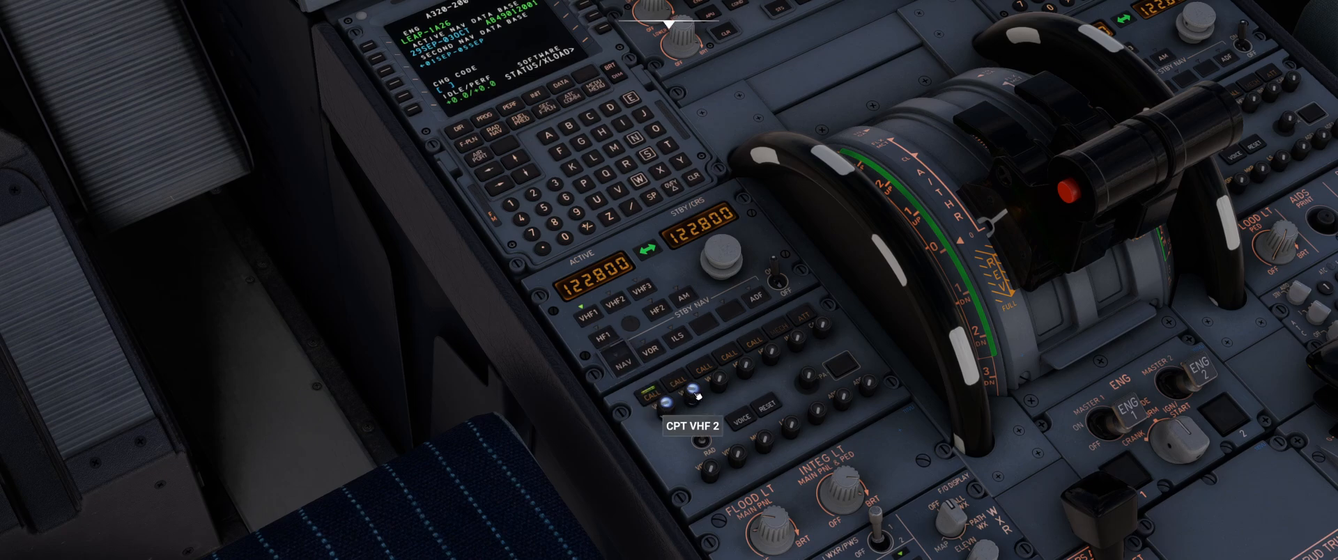
pyautogui.moveTo(587, 305)
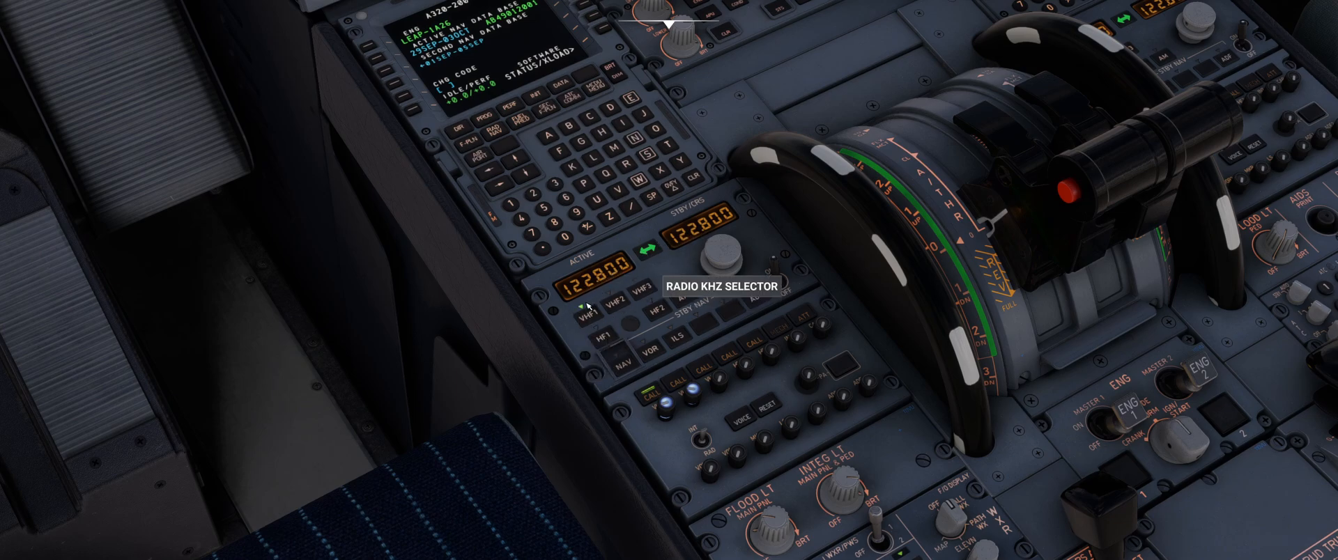
pyautogui.moveTo(792, 165)
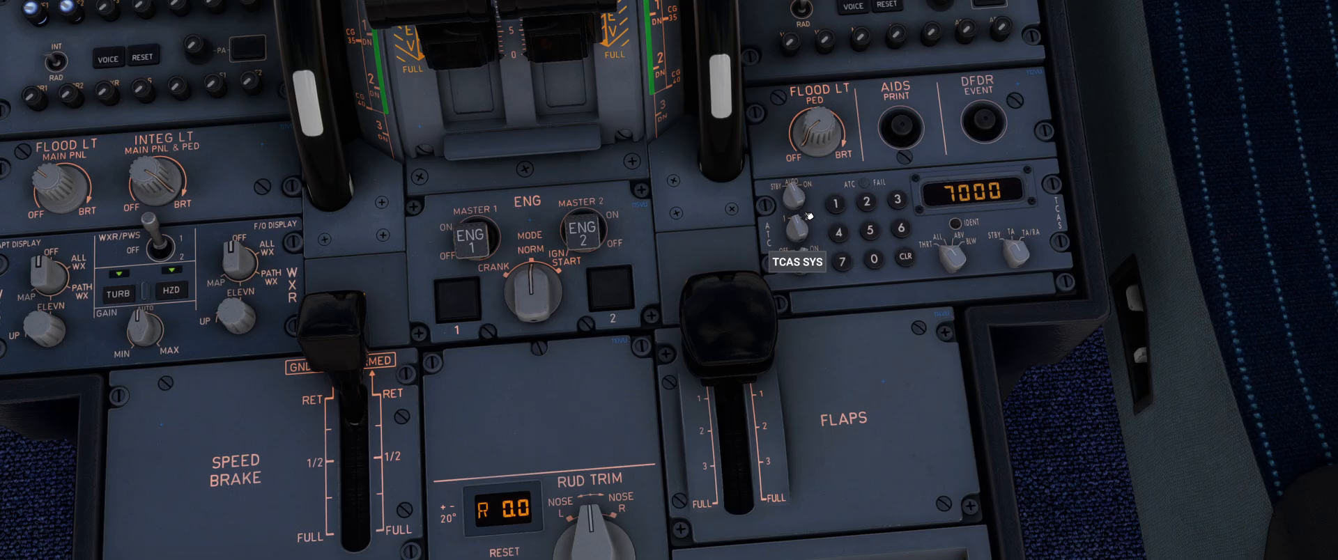
pyautogui.moveTo(802, 221)
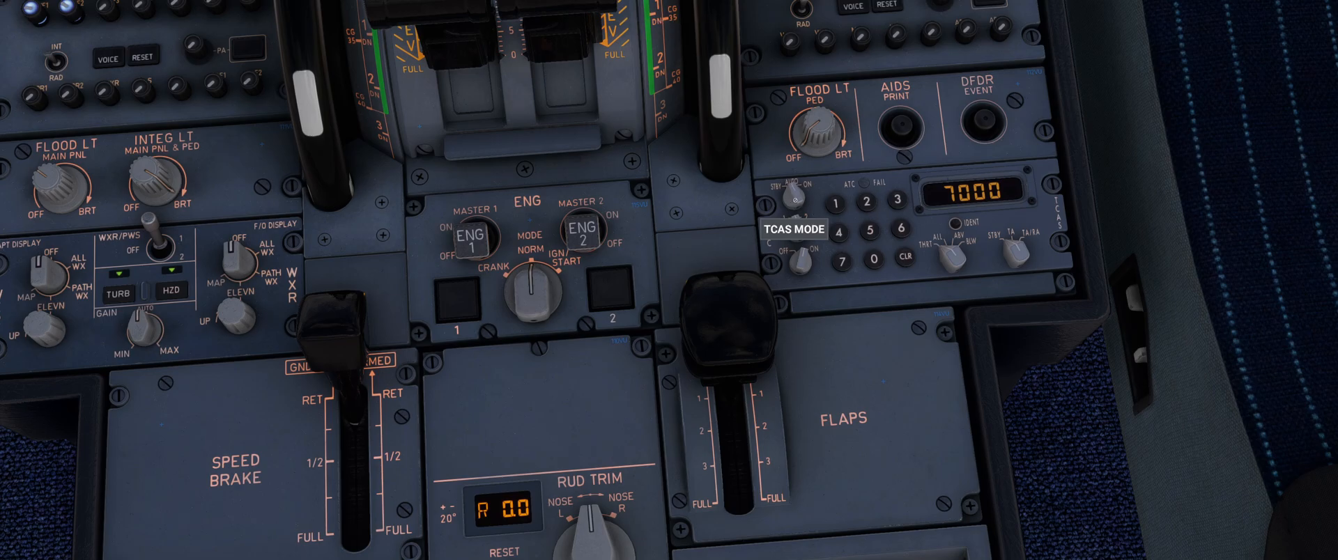
pyautogui.moveTo(796, 229)
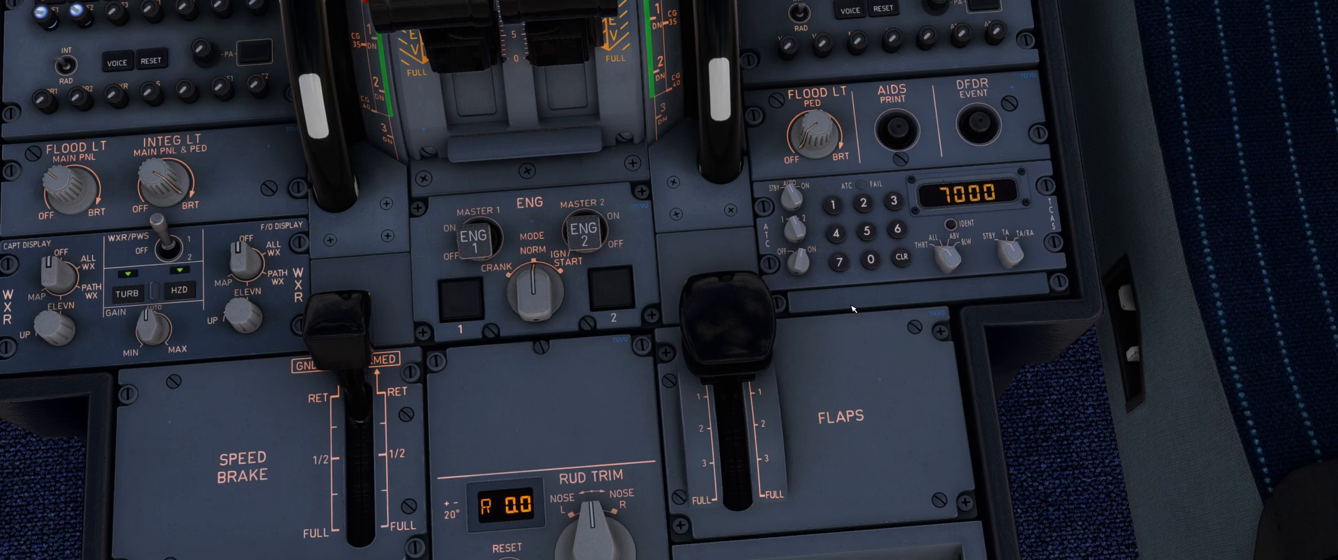
pyautogui.moveTo(810, 265)
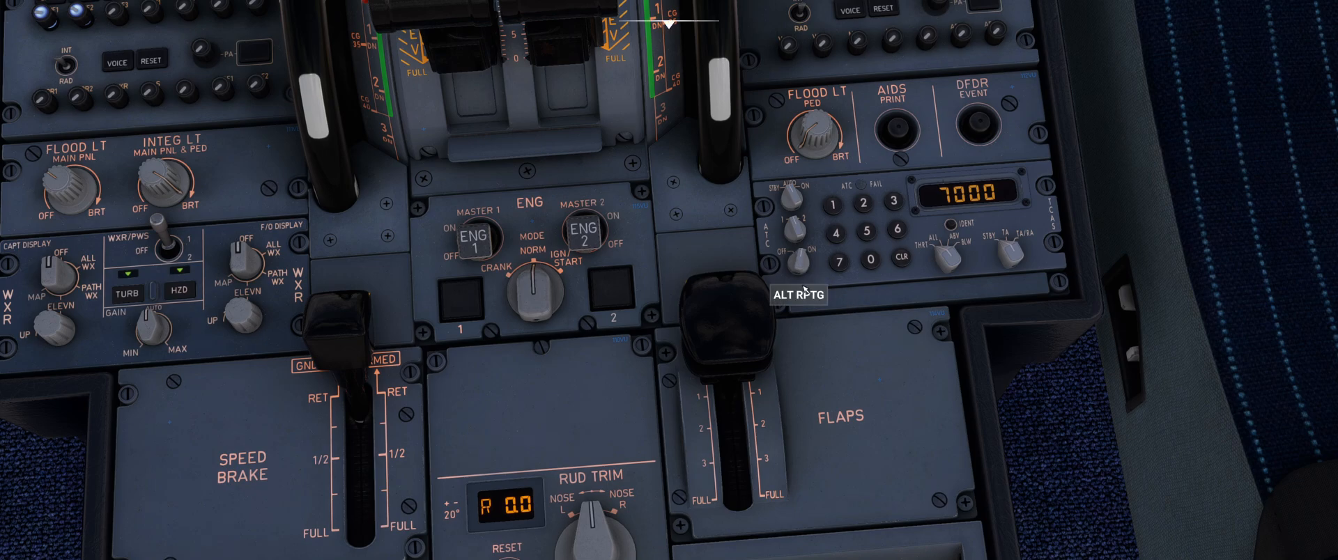
pyautogui.moveTo(902, 258)
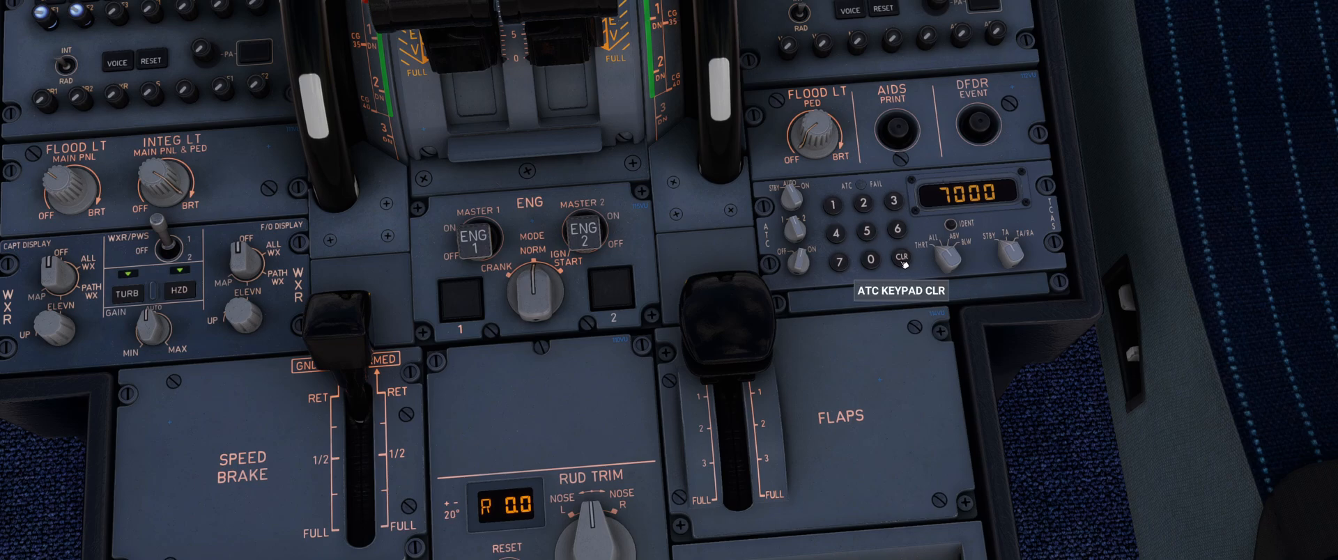
pyautogui.moveTo(902, 263)
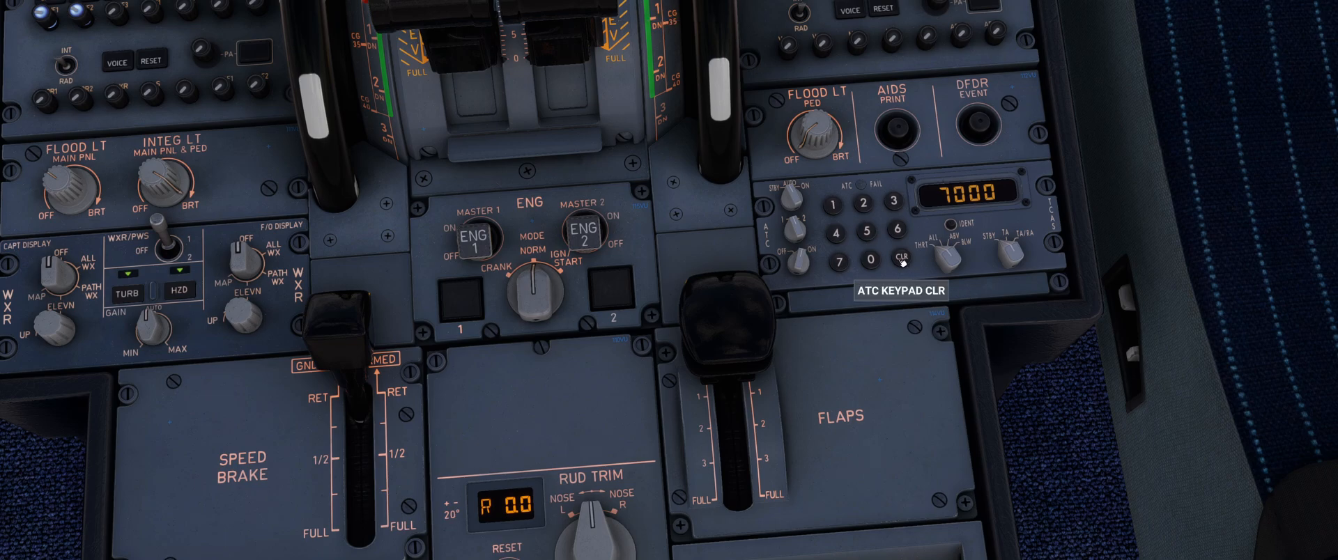
# Step: Clear the 7000 squawk and key in transponder code 2000
pyautogui.click(900, 258)
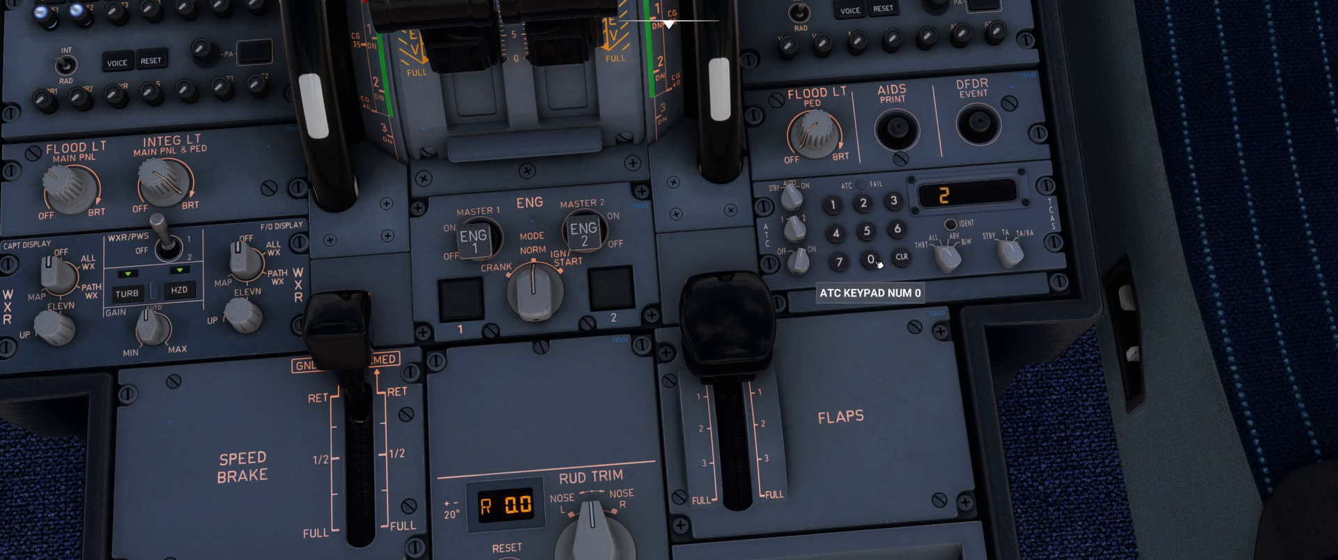
pyautogui.click(876, 258)
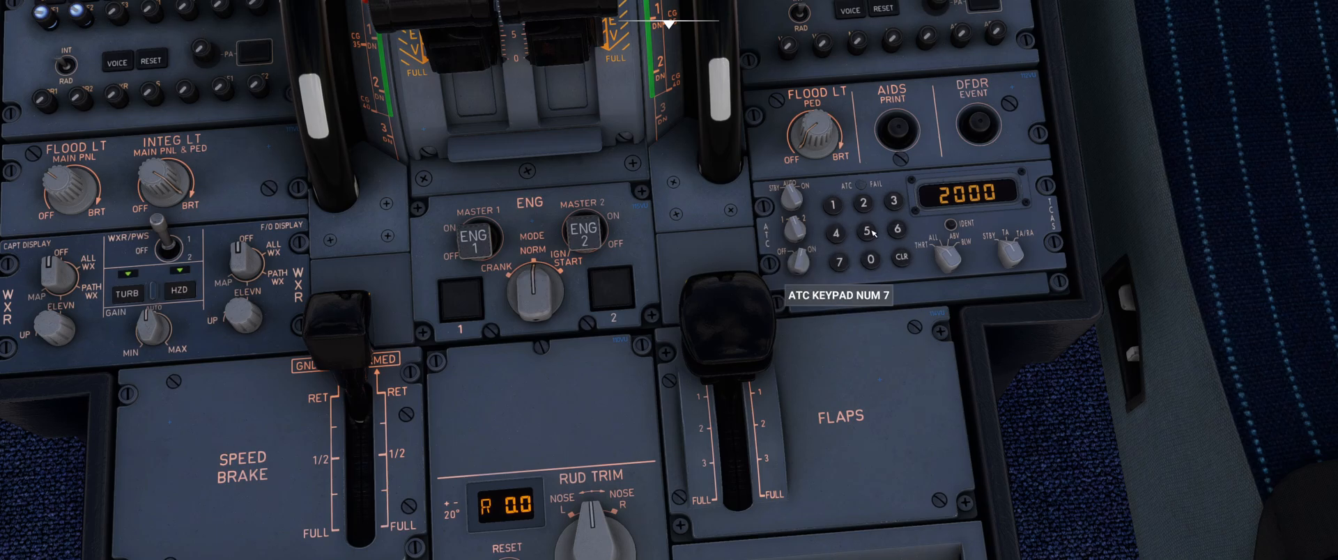
pyautogui.click(897, 257)
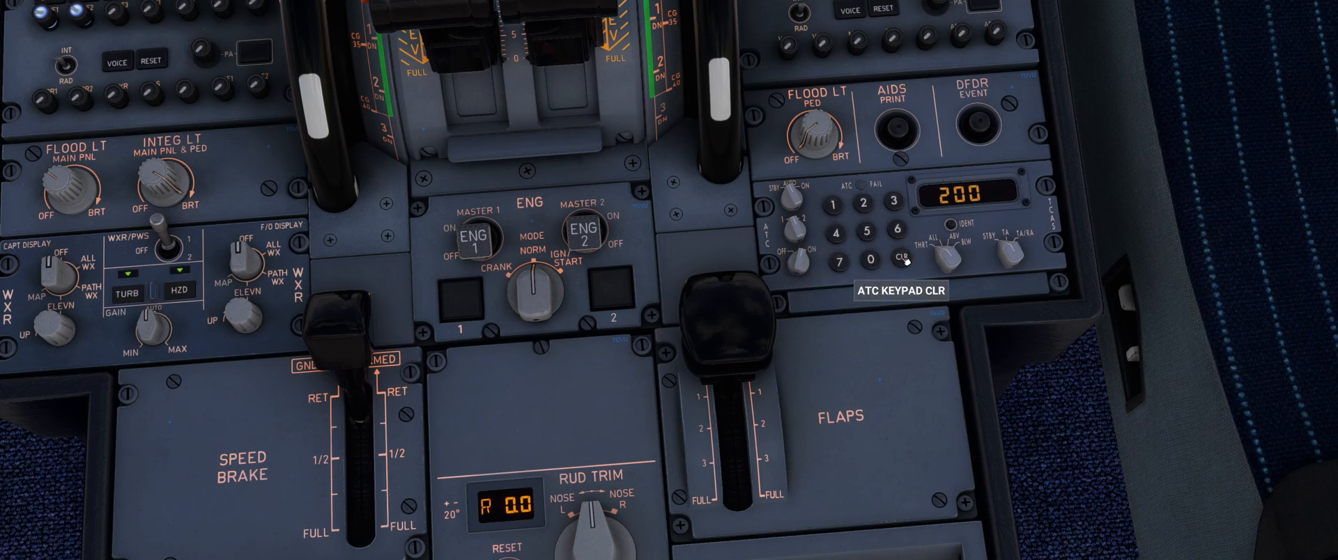
pyautogui.click(899, 256)
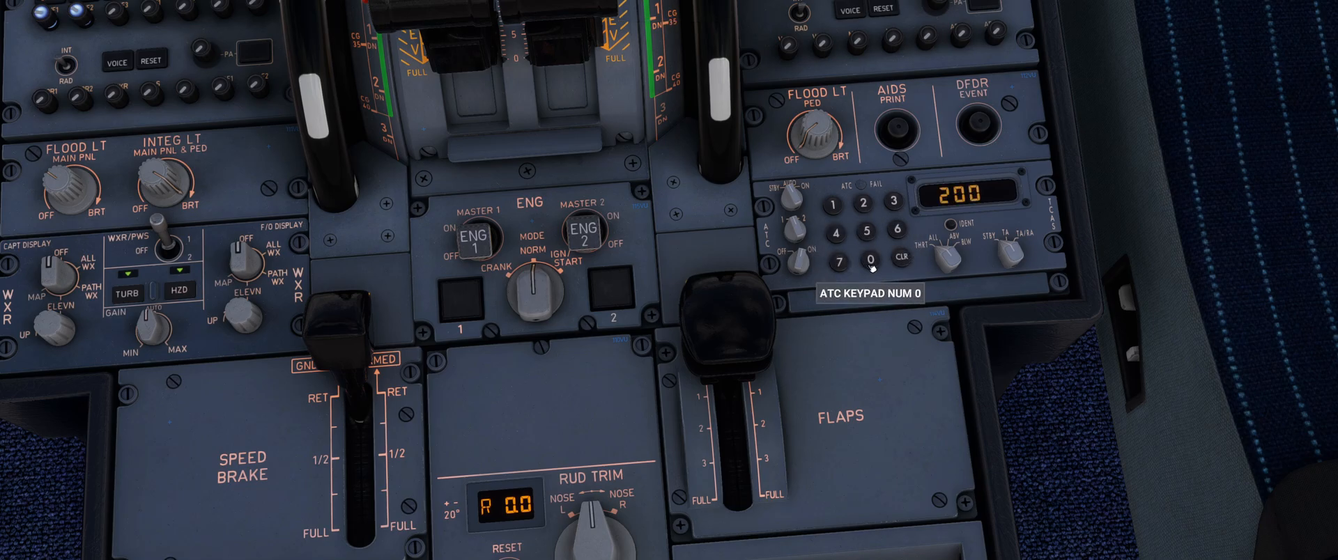
pyautogui.click(871, 258)
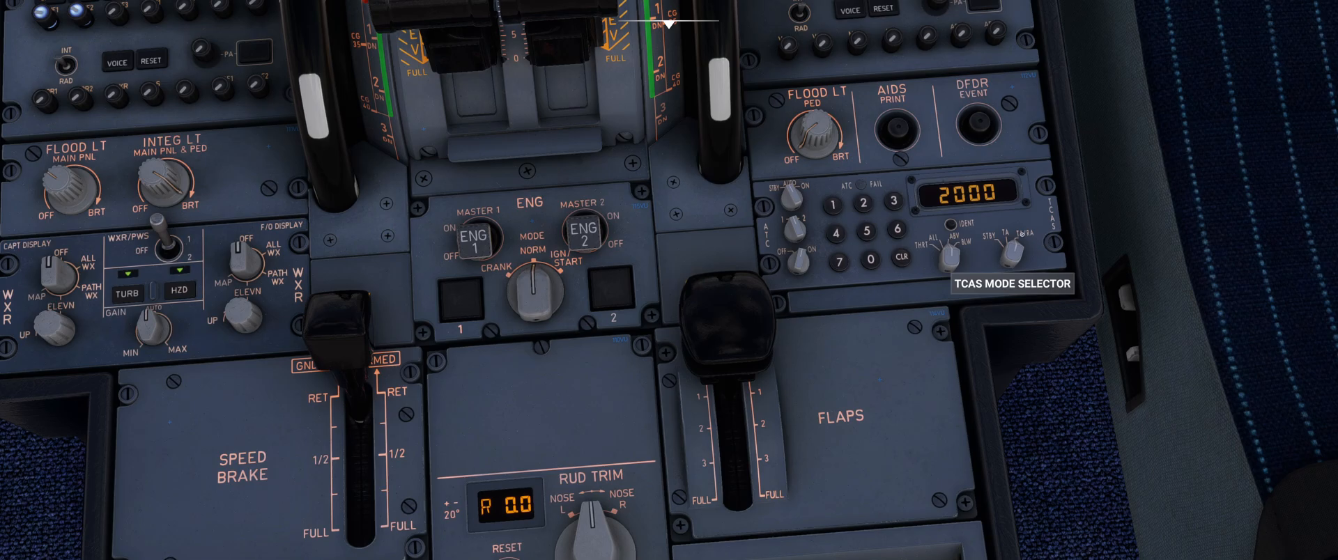
pyautogui.moveTo(1037, 239)
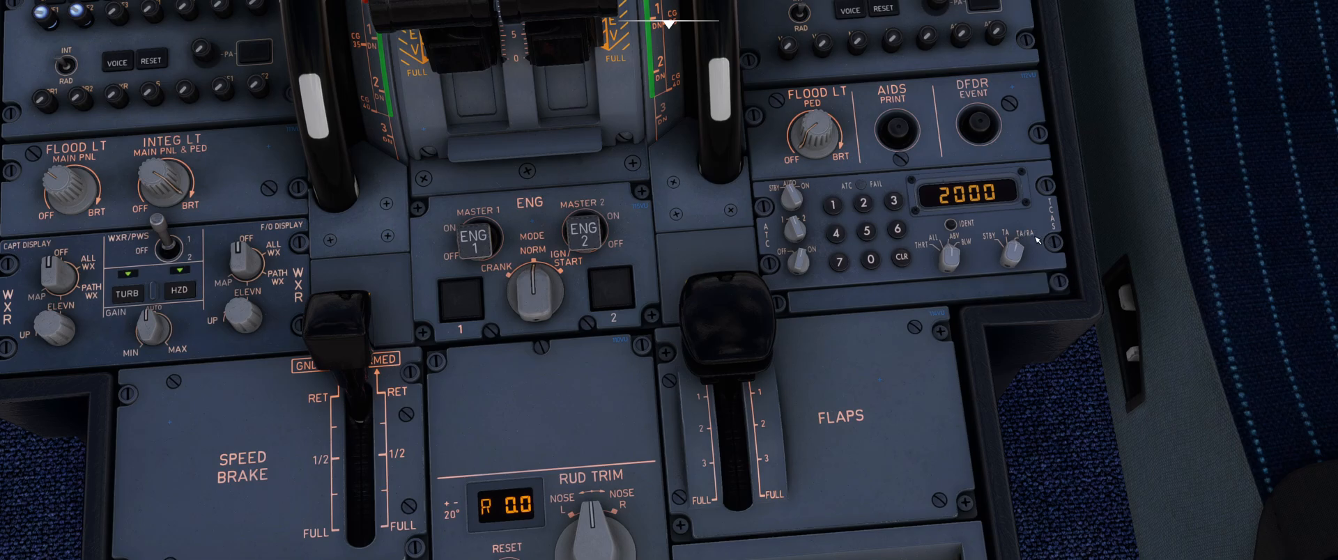